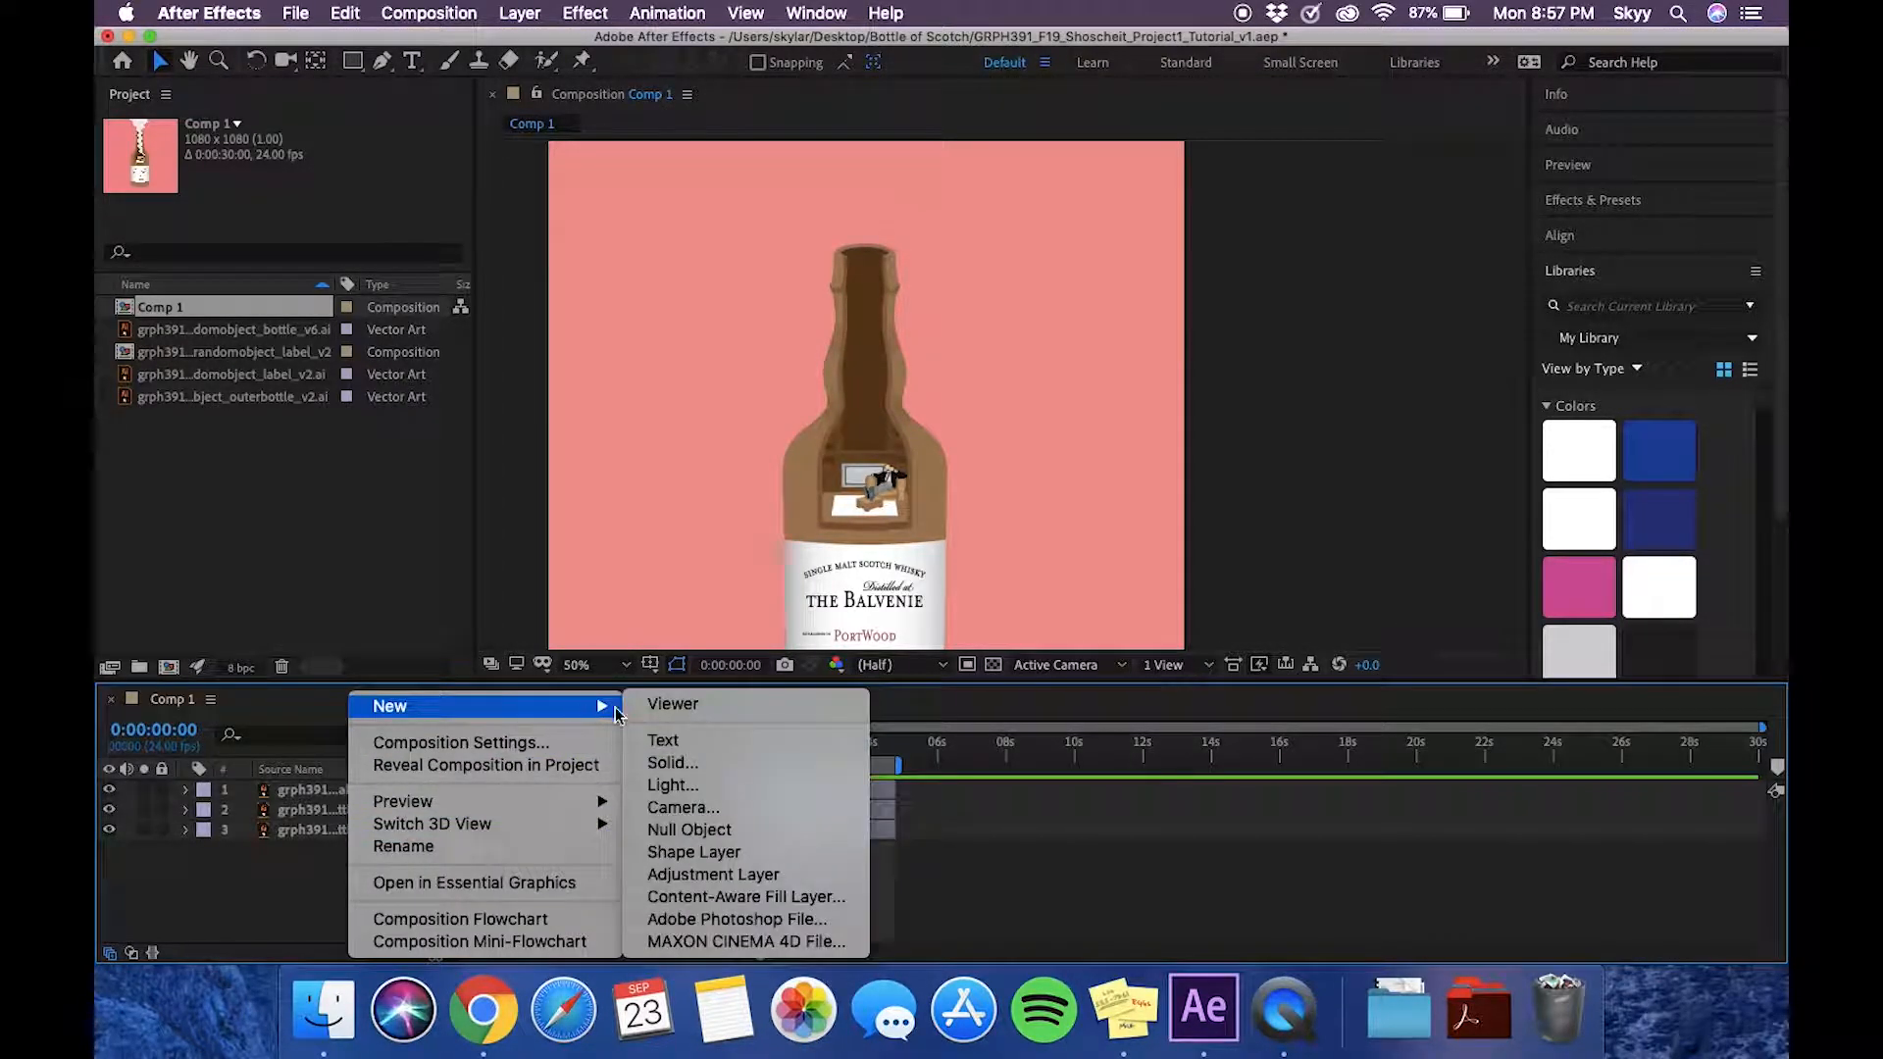
Step: Add a new empty Shape Layer 1 above the bottle layer in Comp 1
click(693, 851)
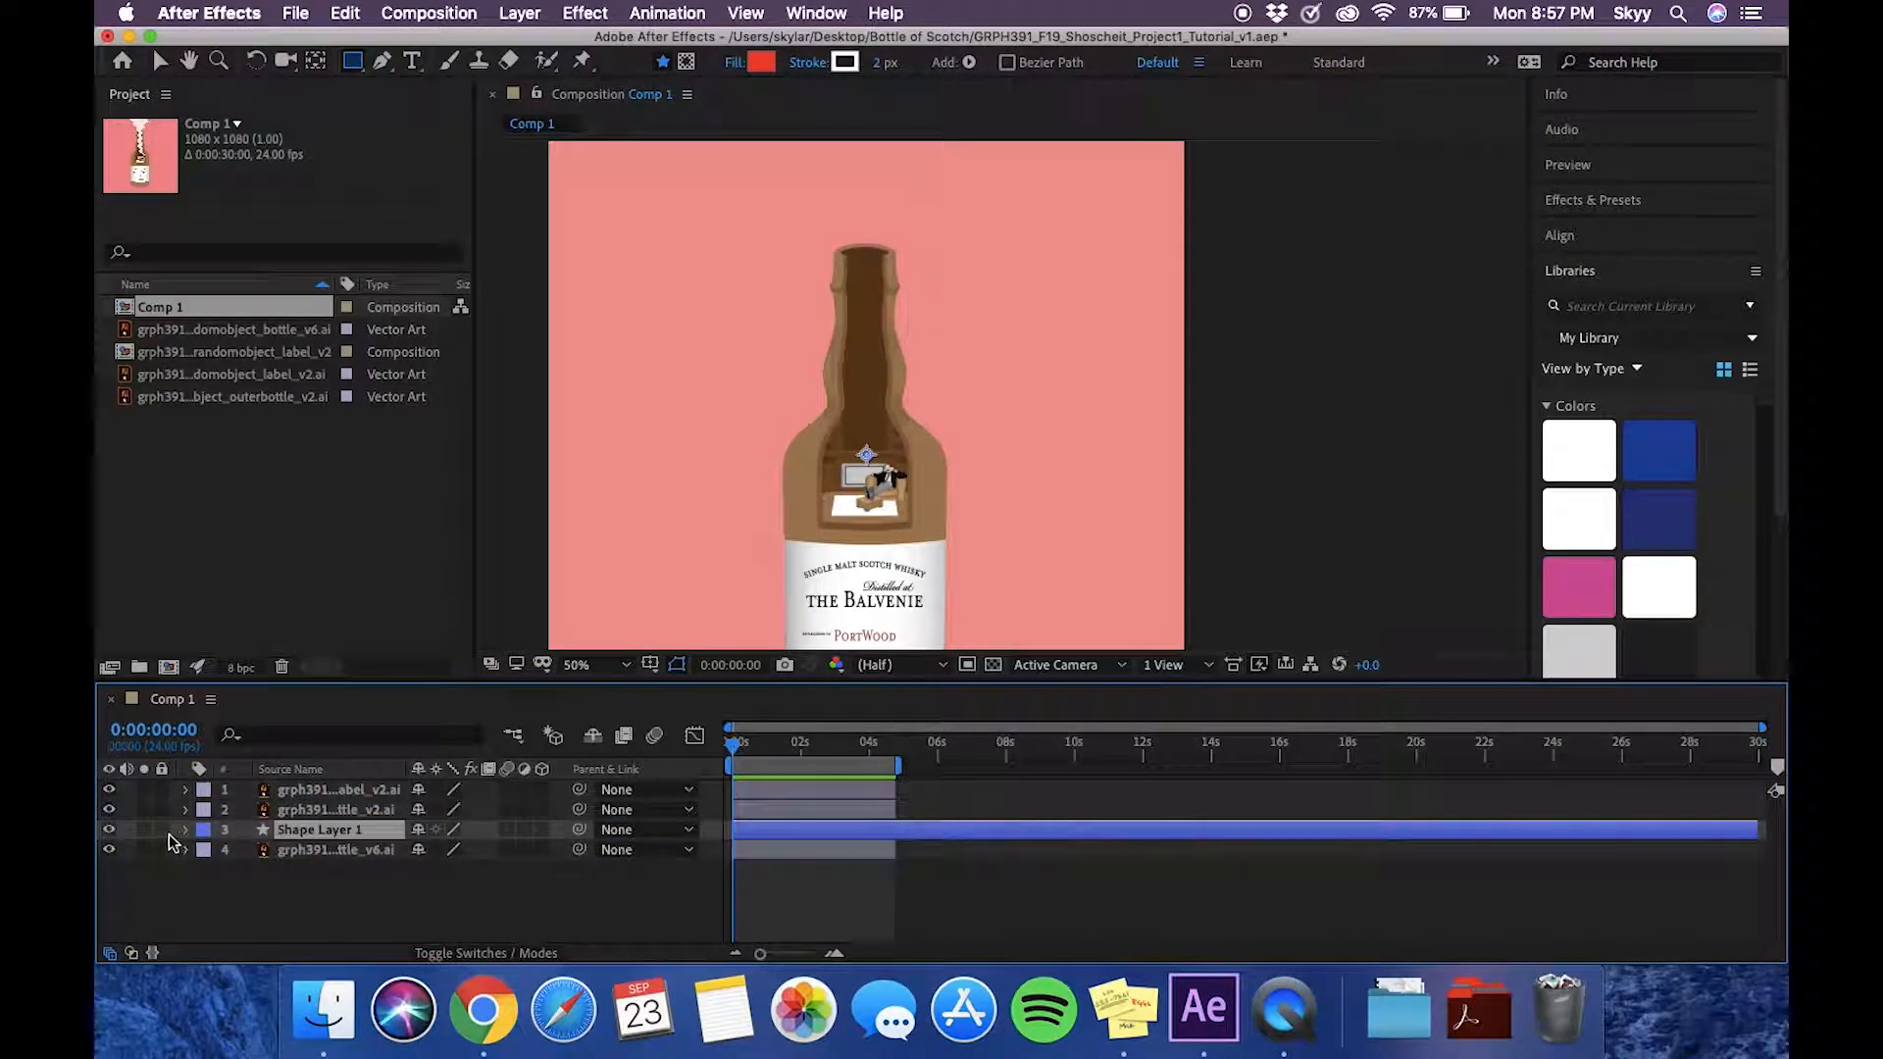
Step: Draw a narrow tapered smoke path from the cigar up past the bottle top
click(185, 829)
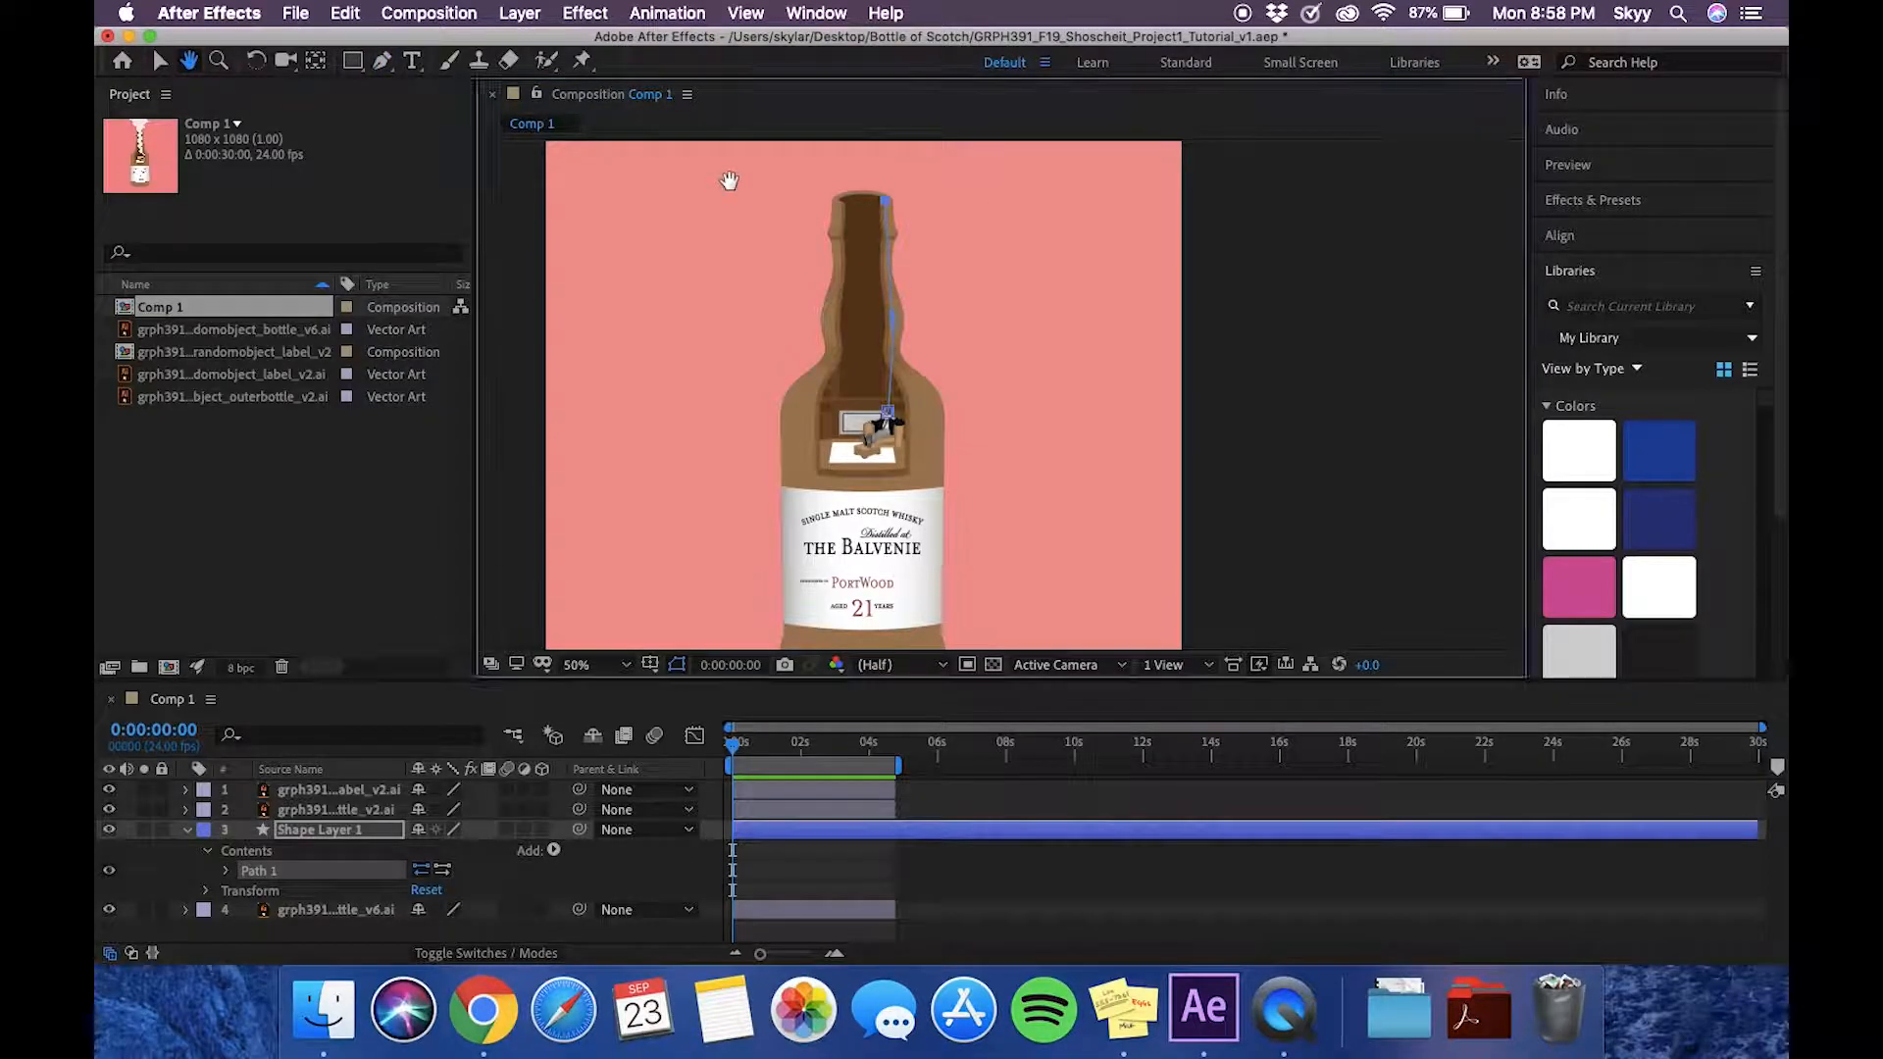
click(381, 60)
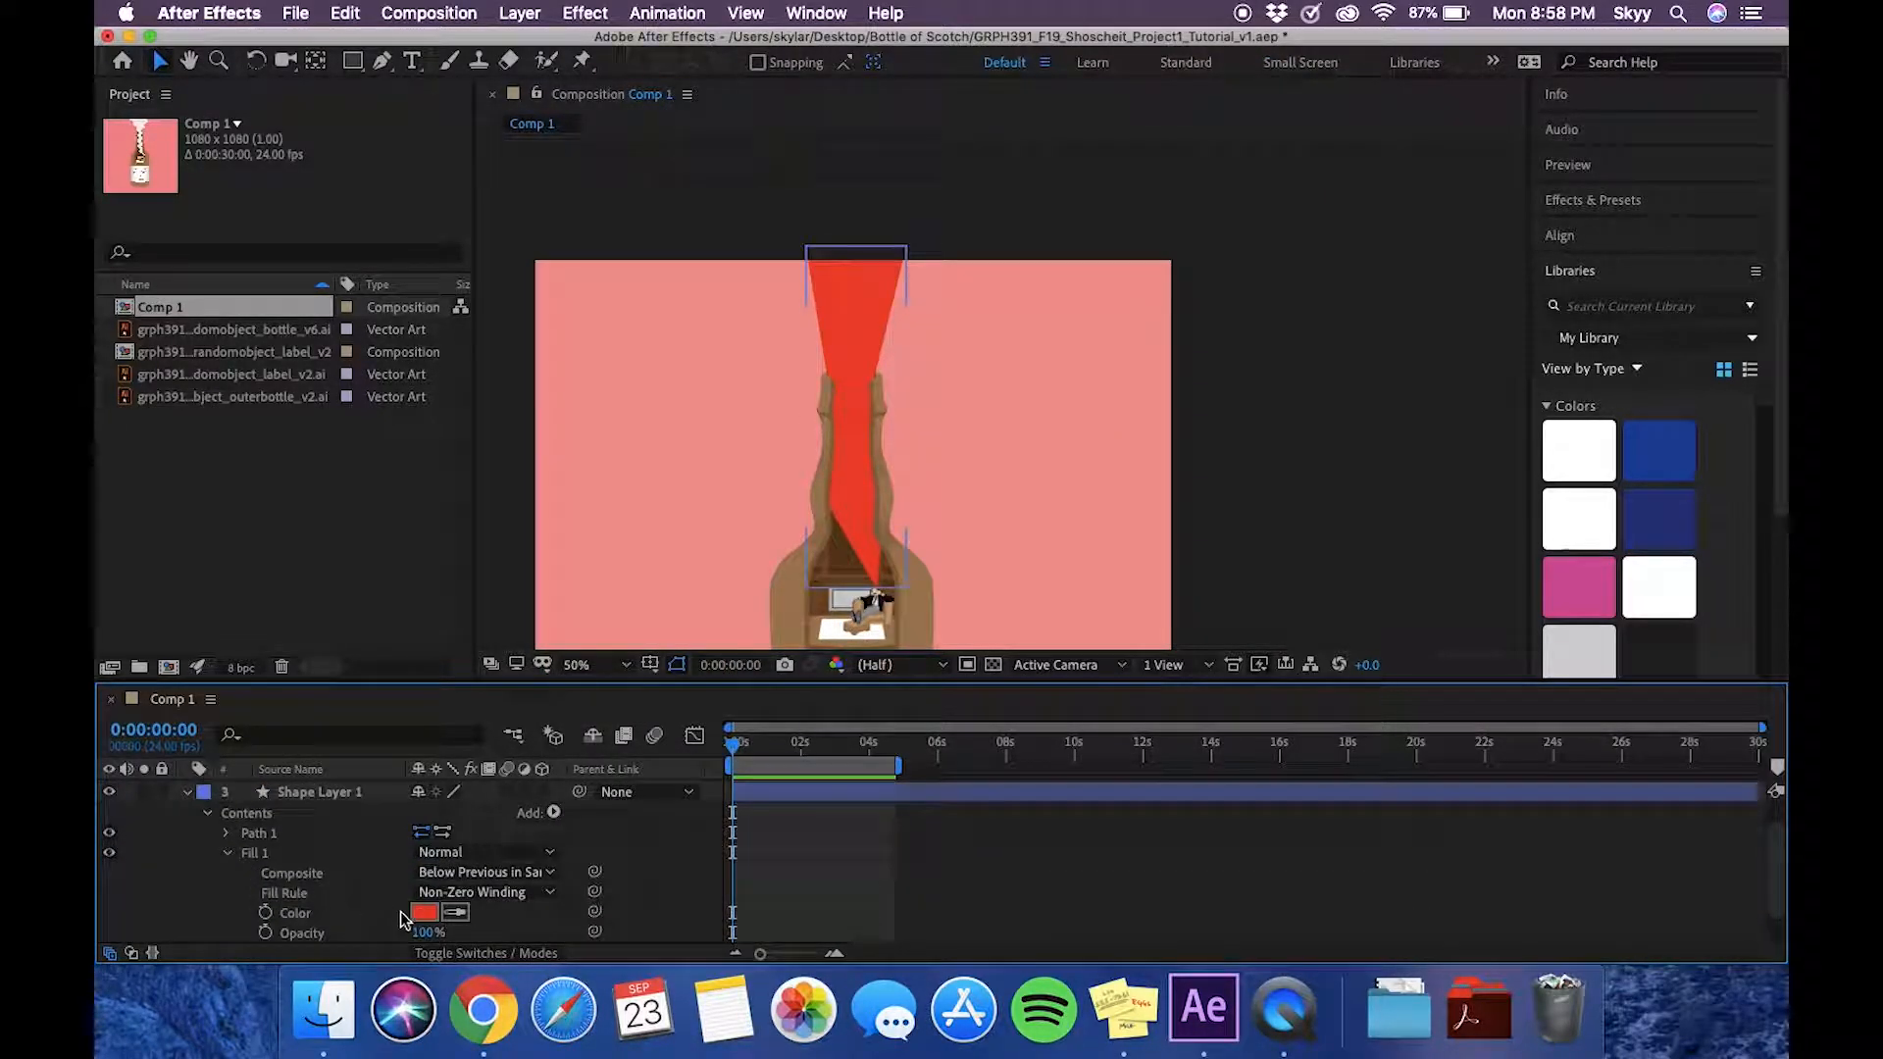
Step: Recolour the smoke fill to light gray BBBBBB at 61% opacity
click(423, 913)
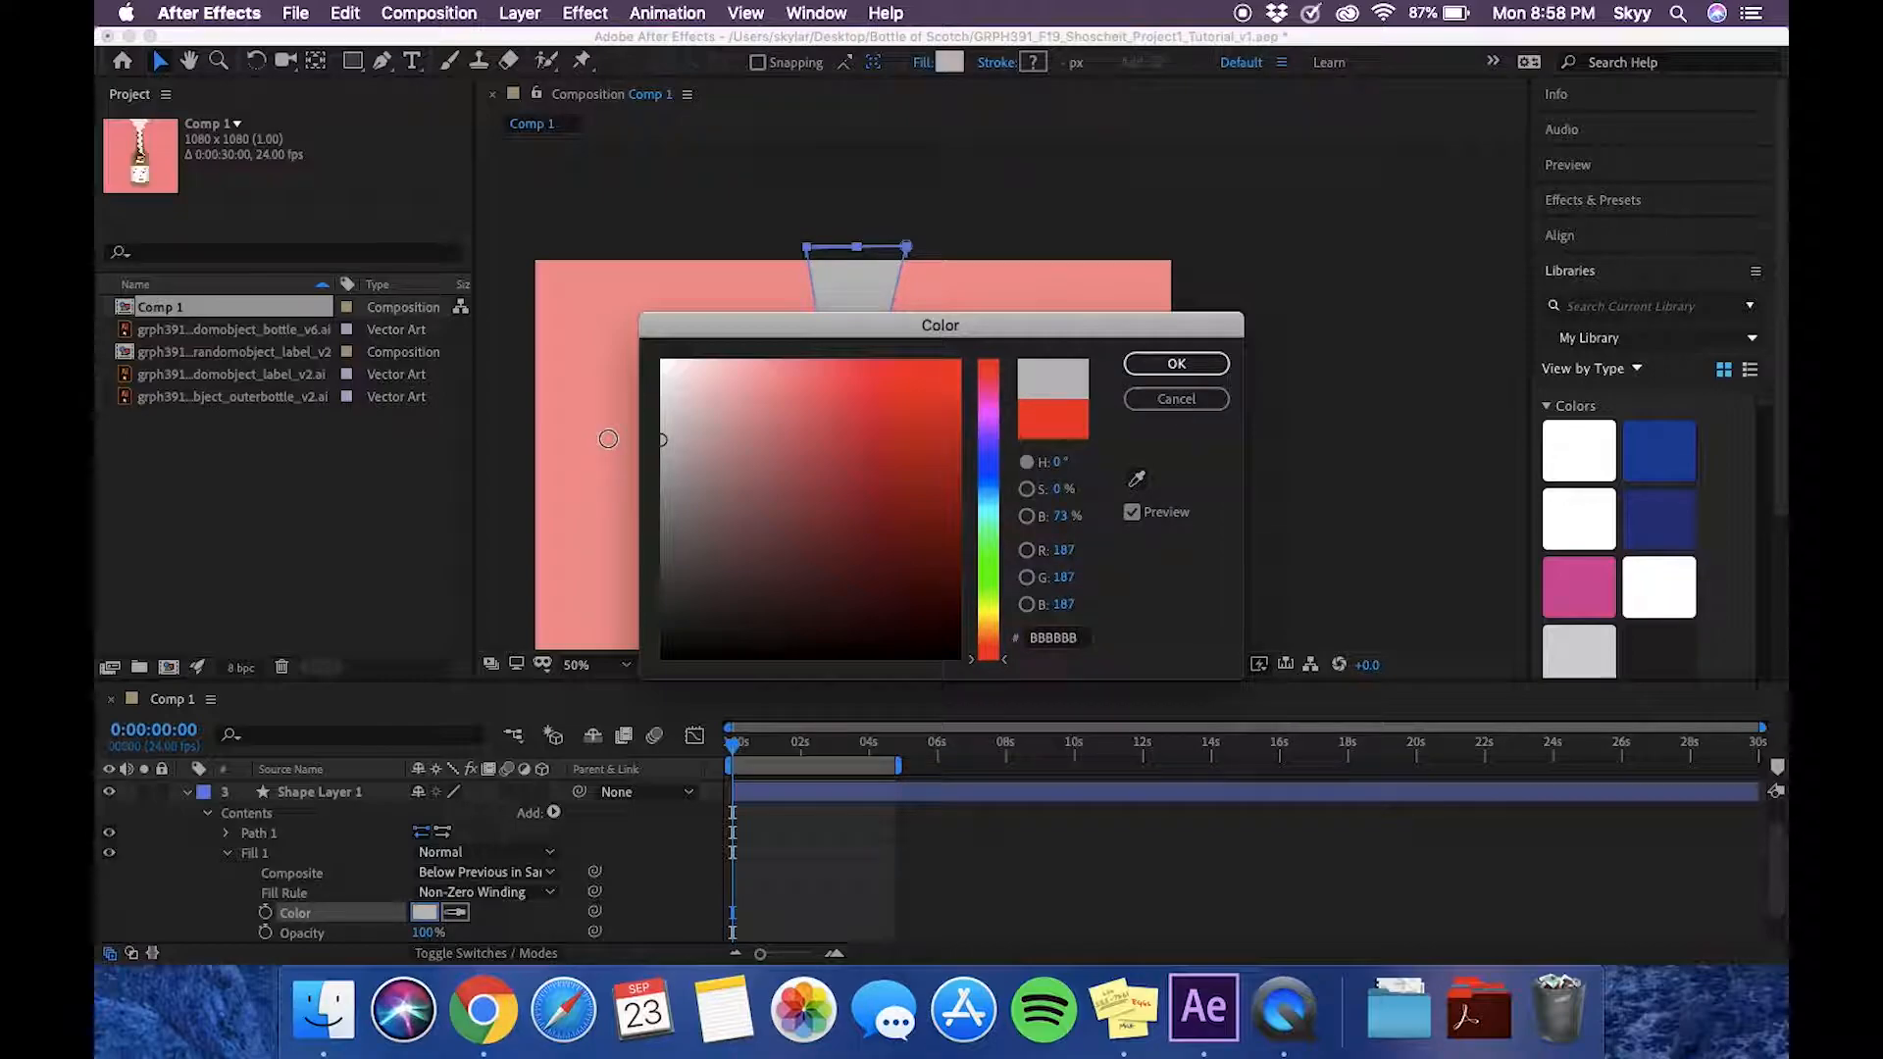
click(1175, 363)
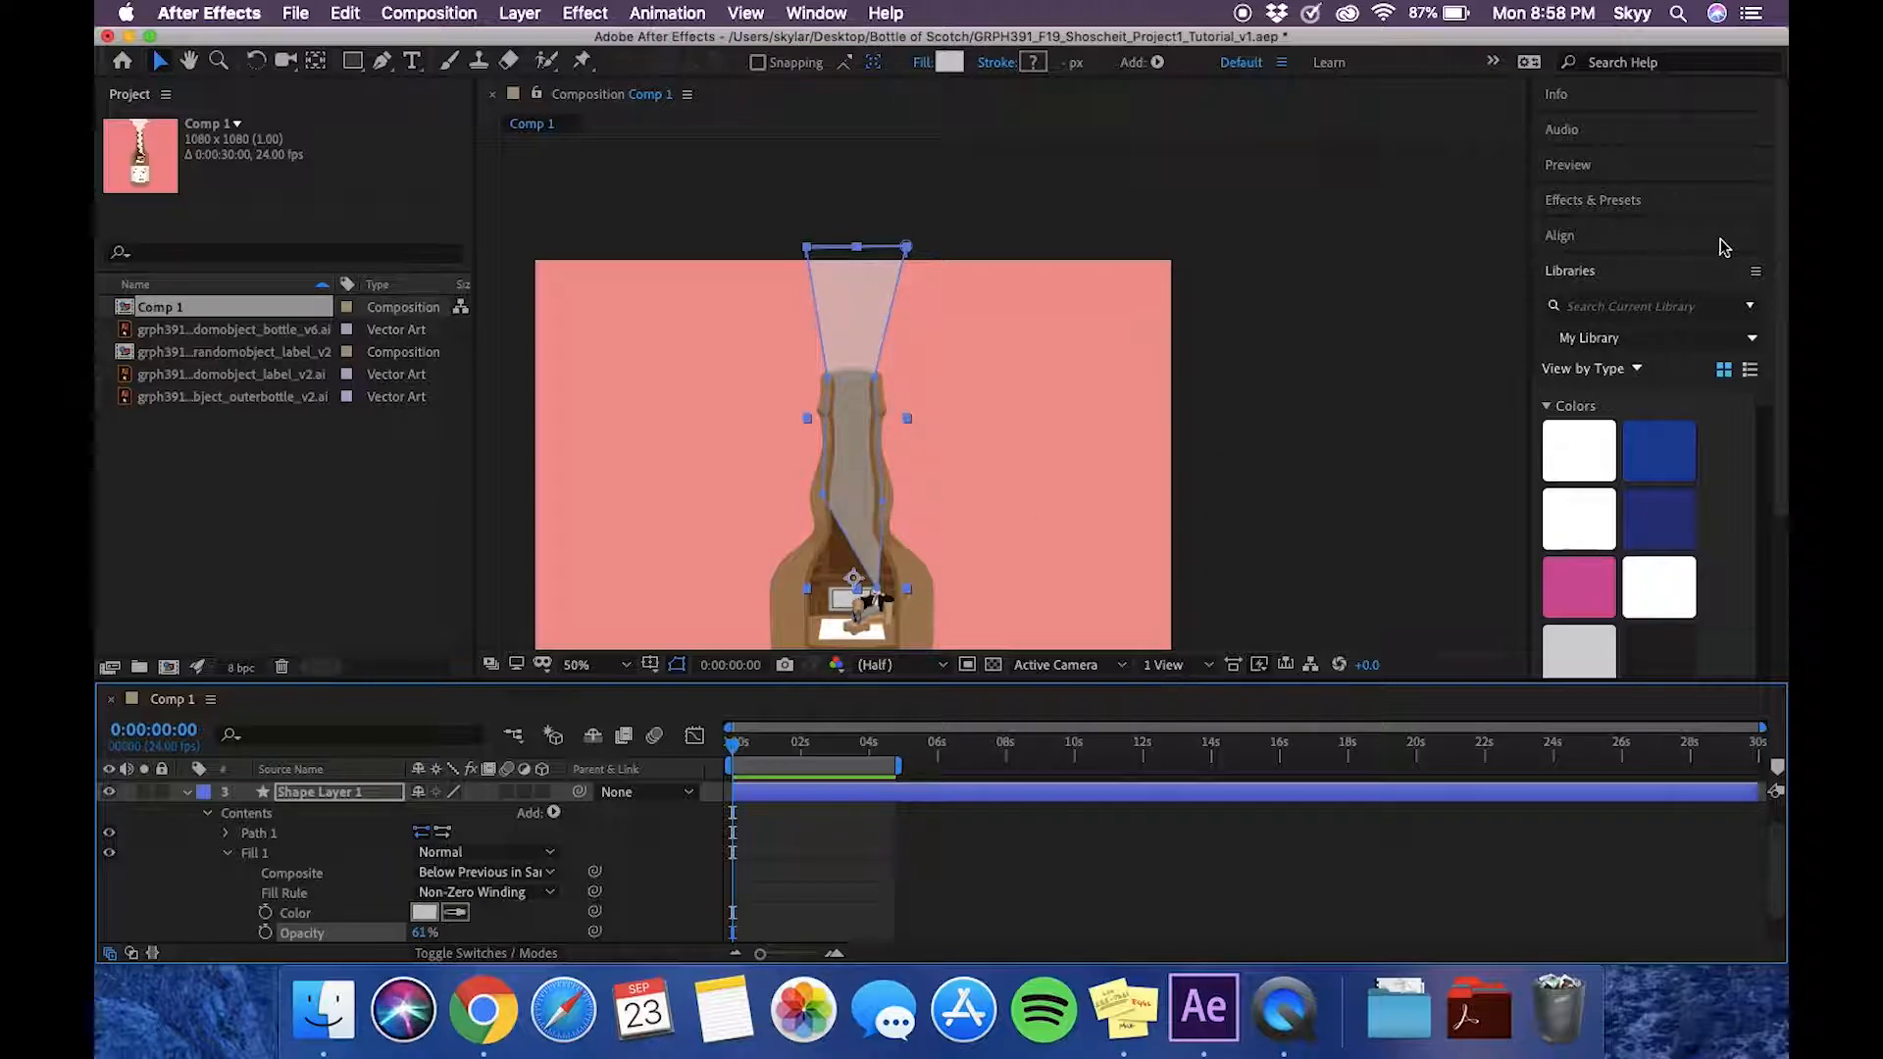
click(1592, 199)
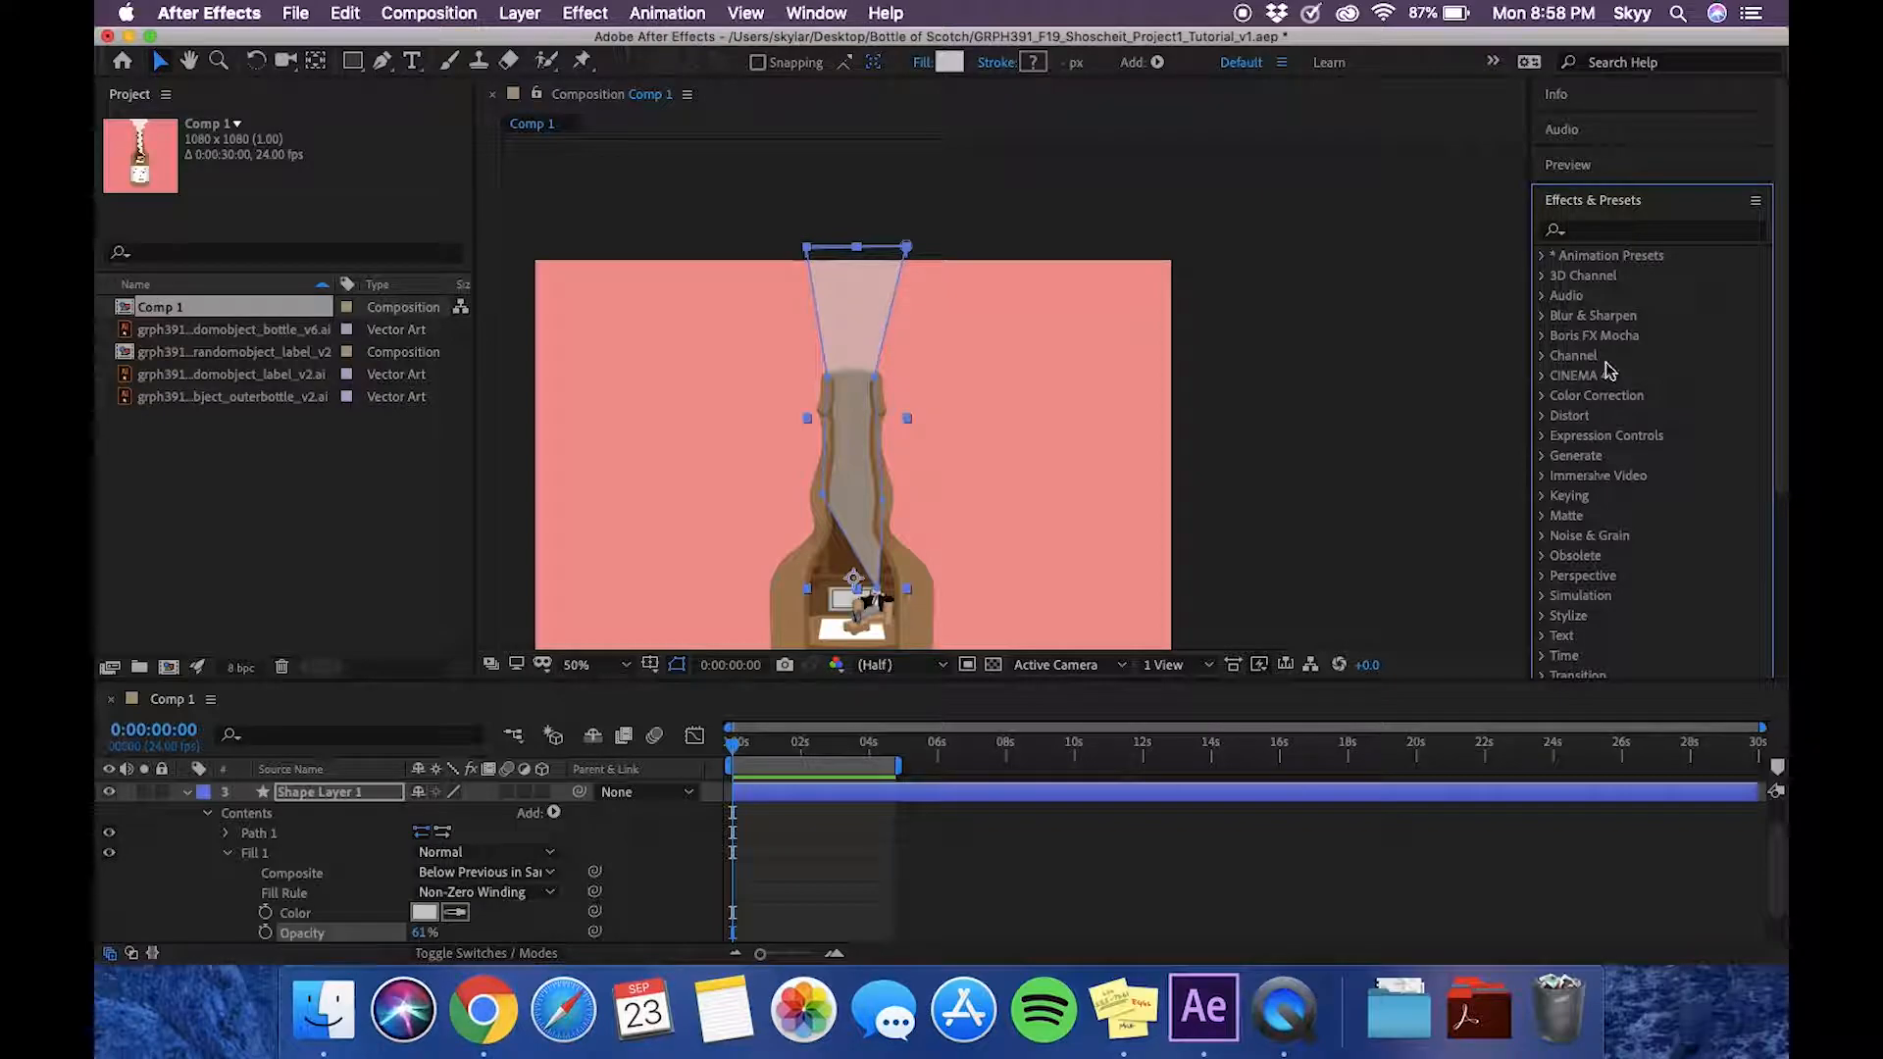
Step: Apply Wave Warp with Sine wave type and phase 88° to the smoke shape
text(wave)
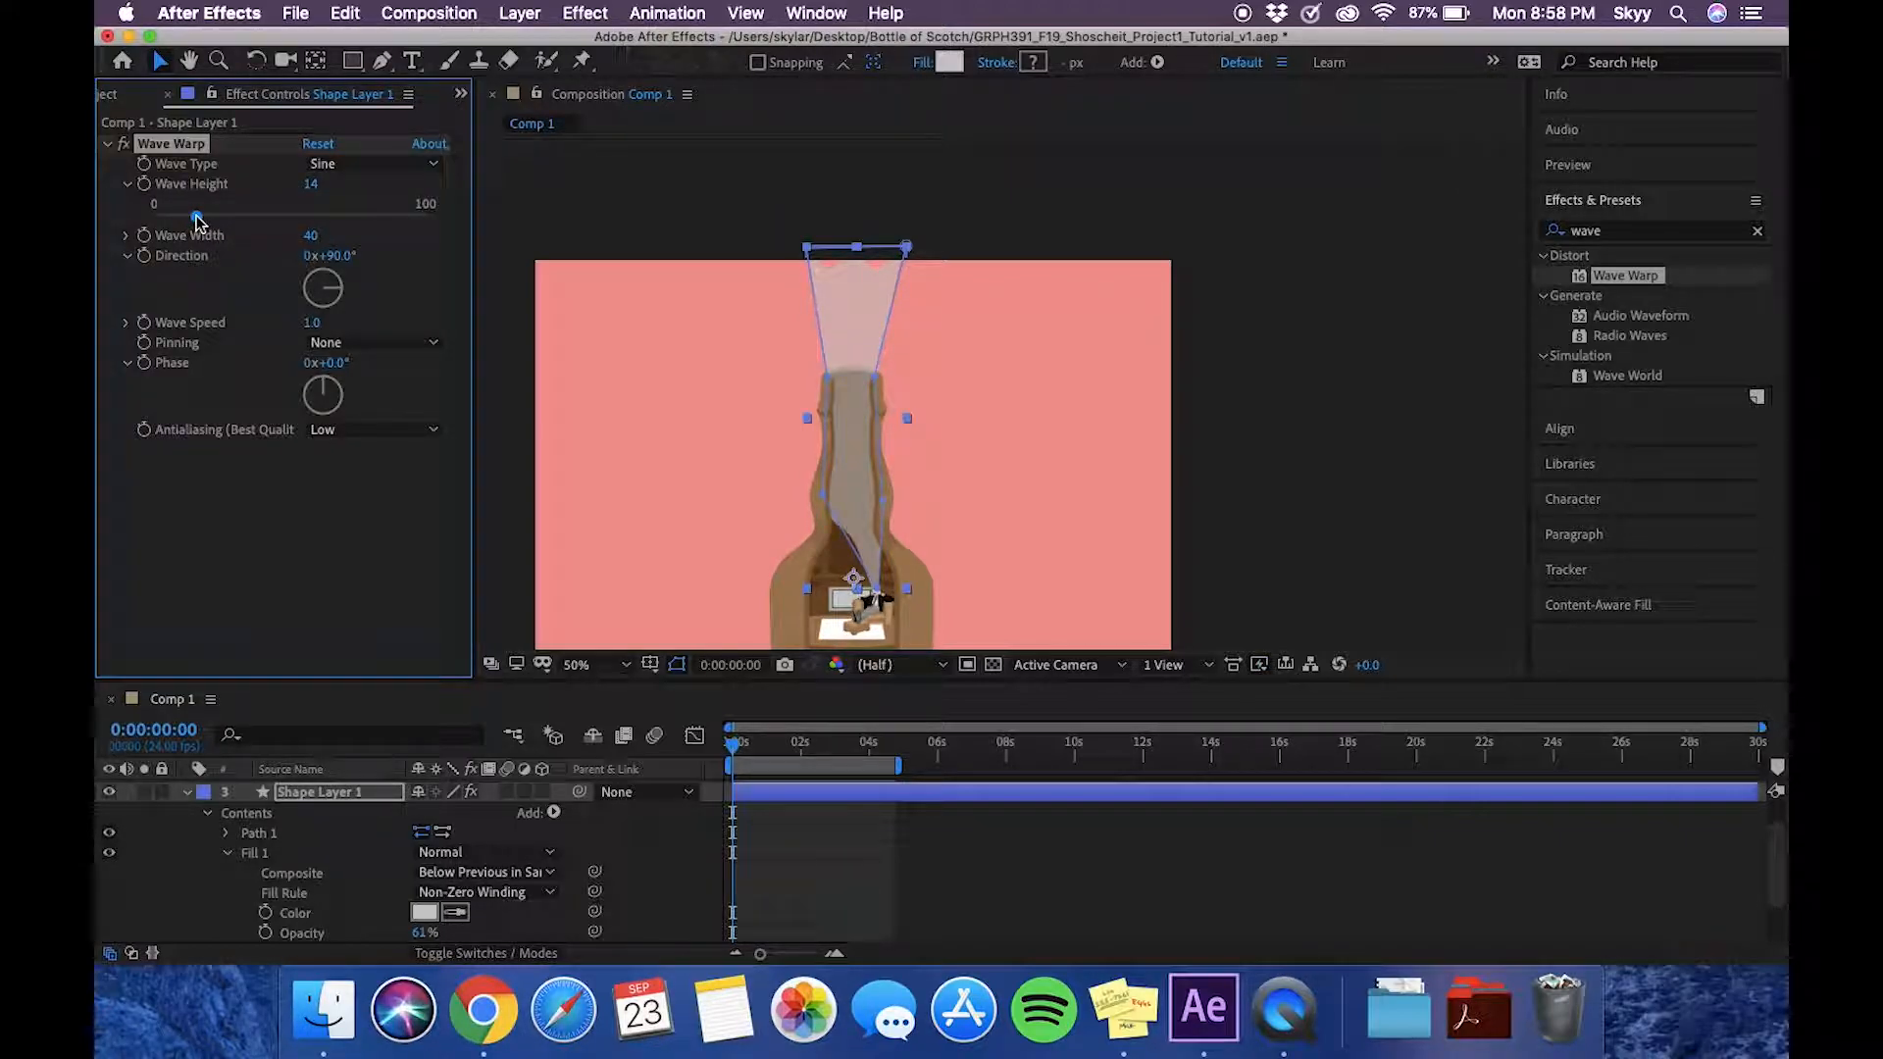
click(372, 164)
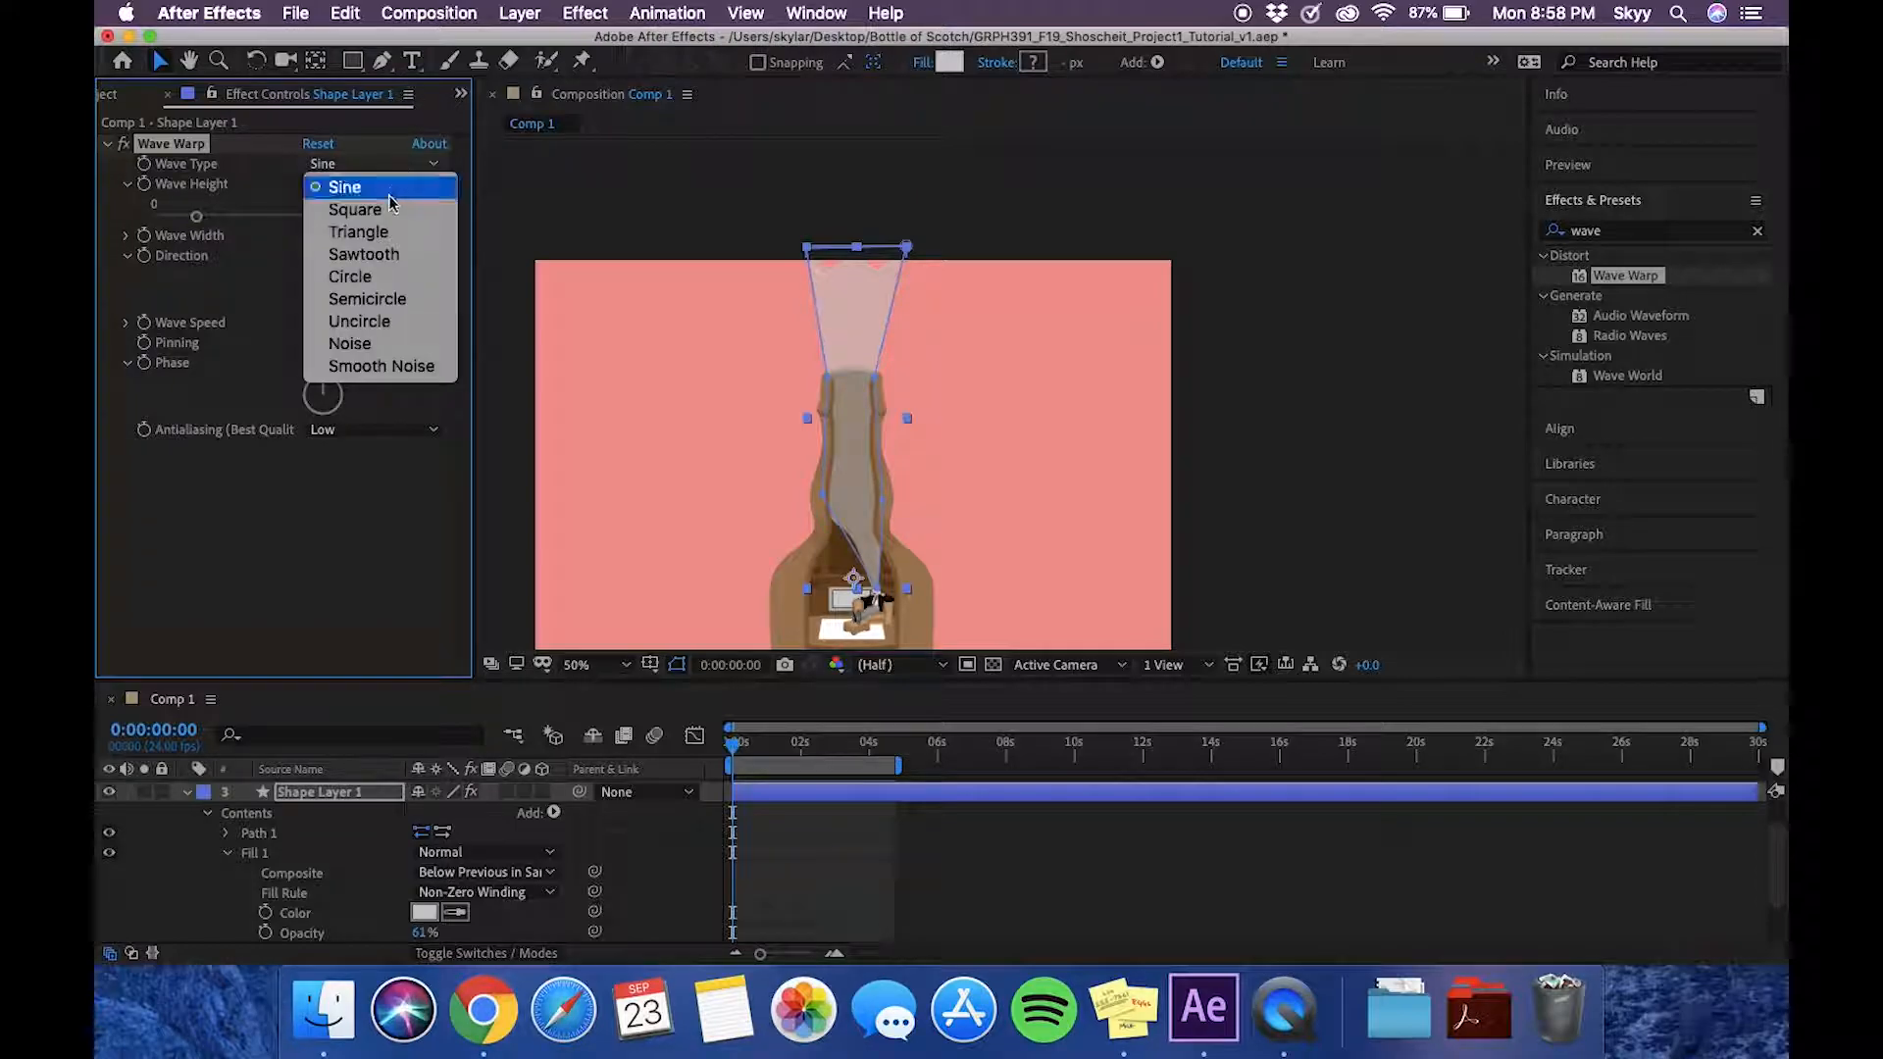
click(345, 187)
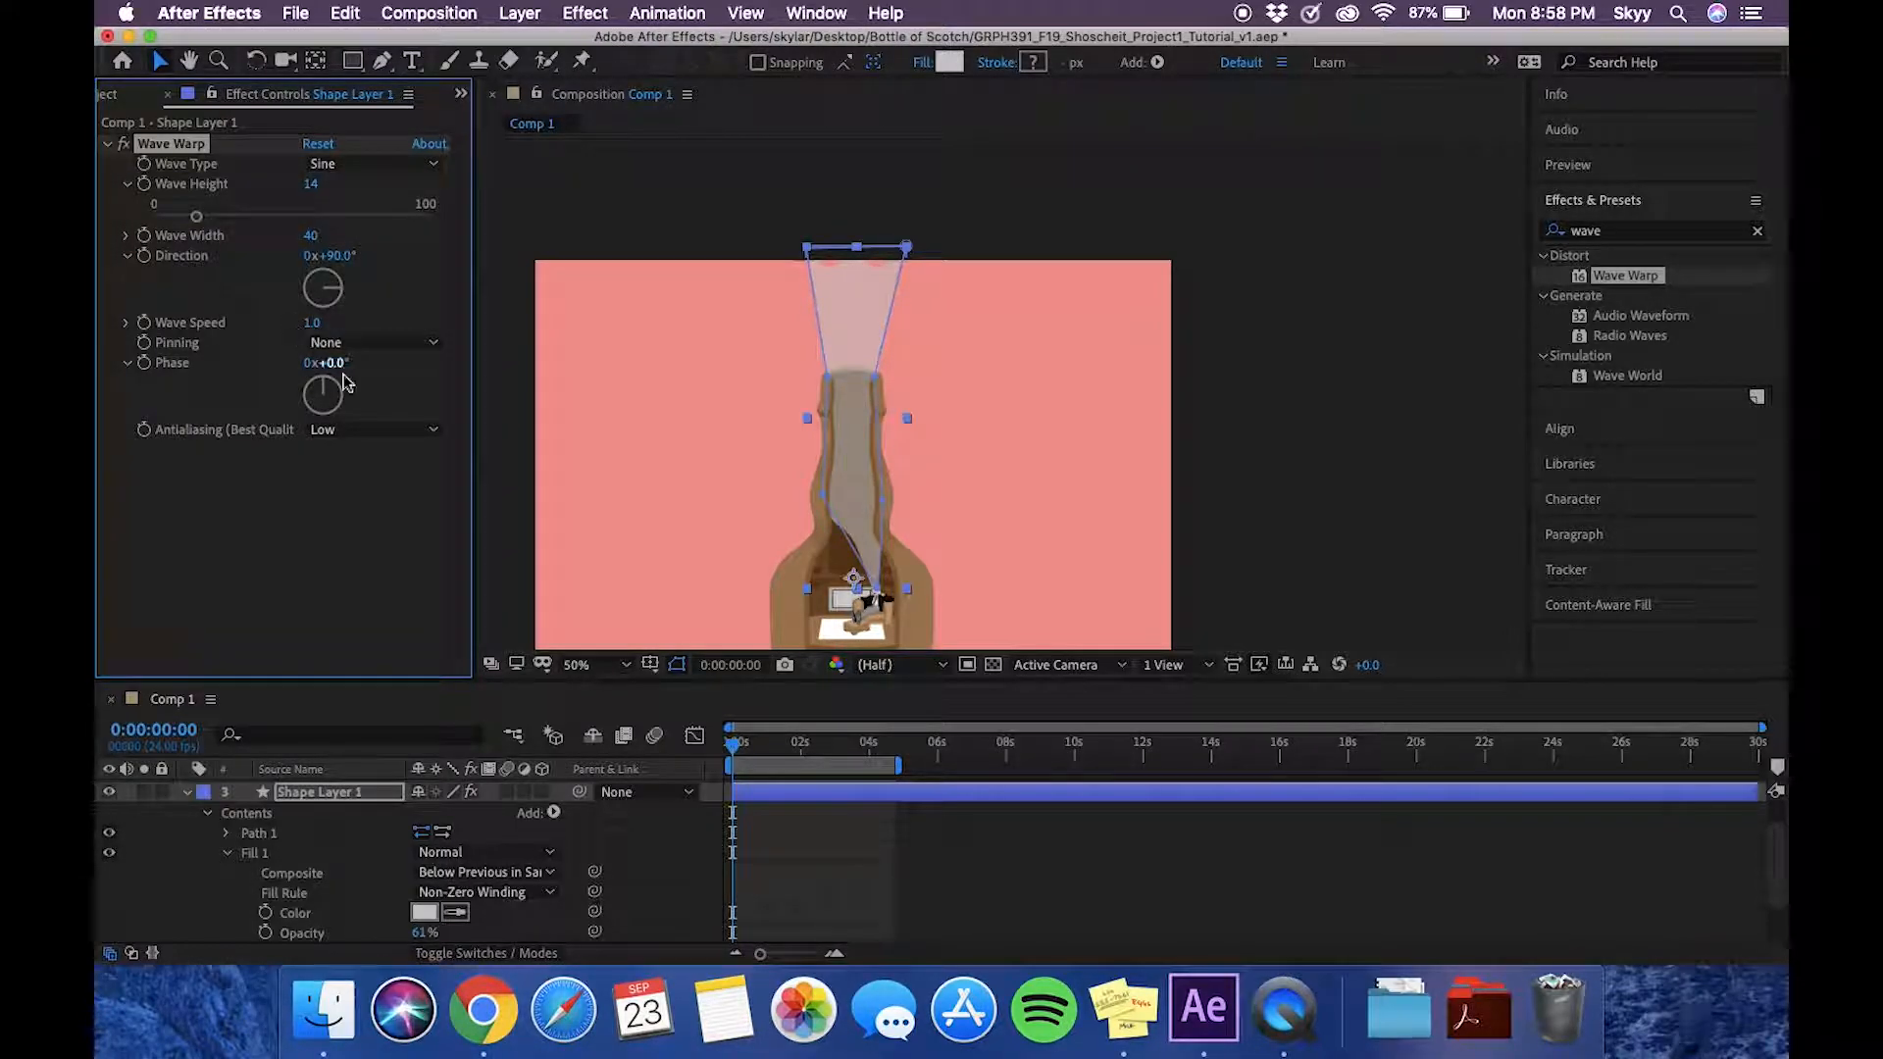
drag(325, 397, 354, 402)
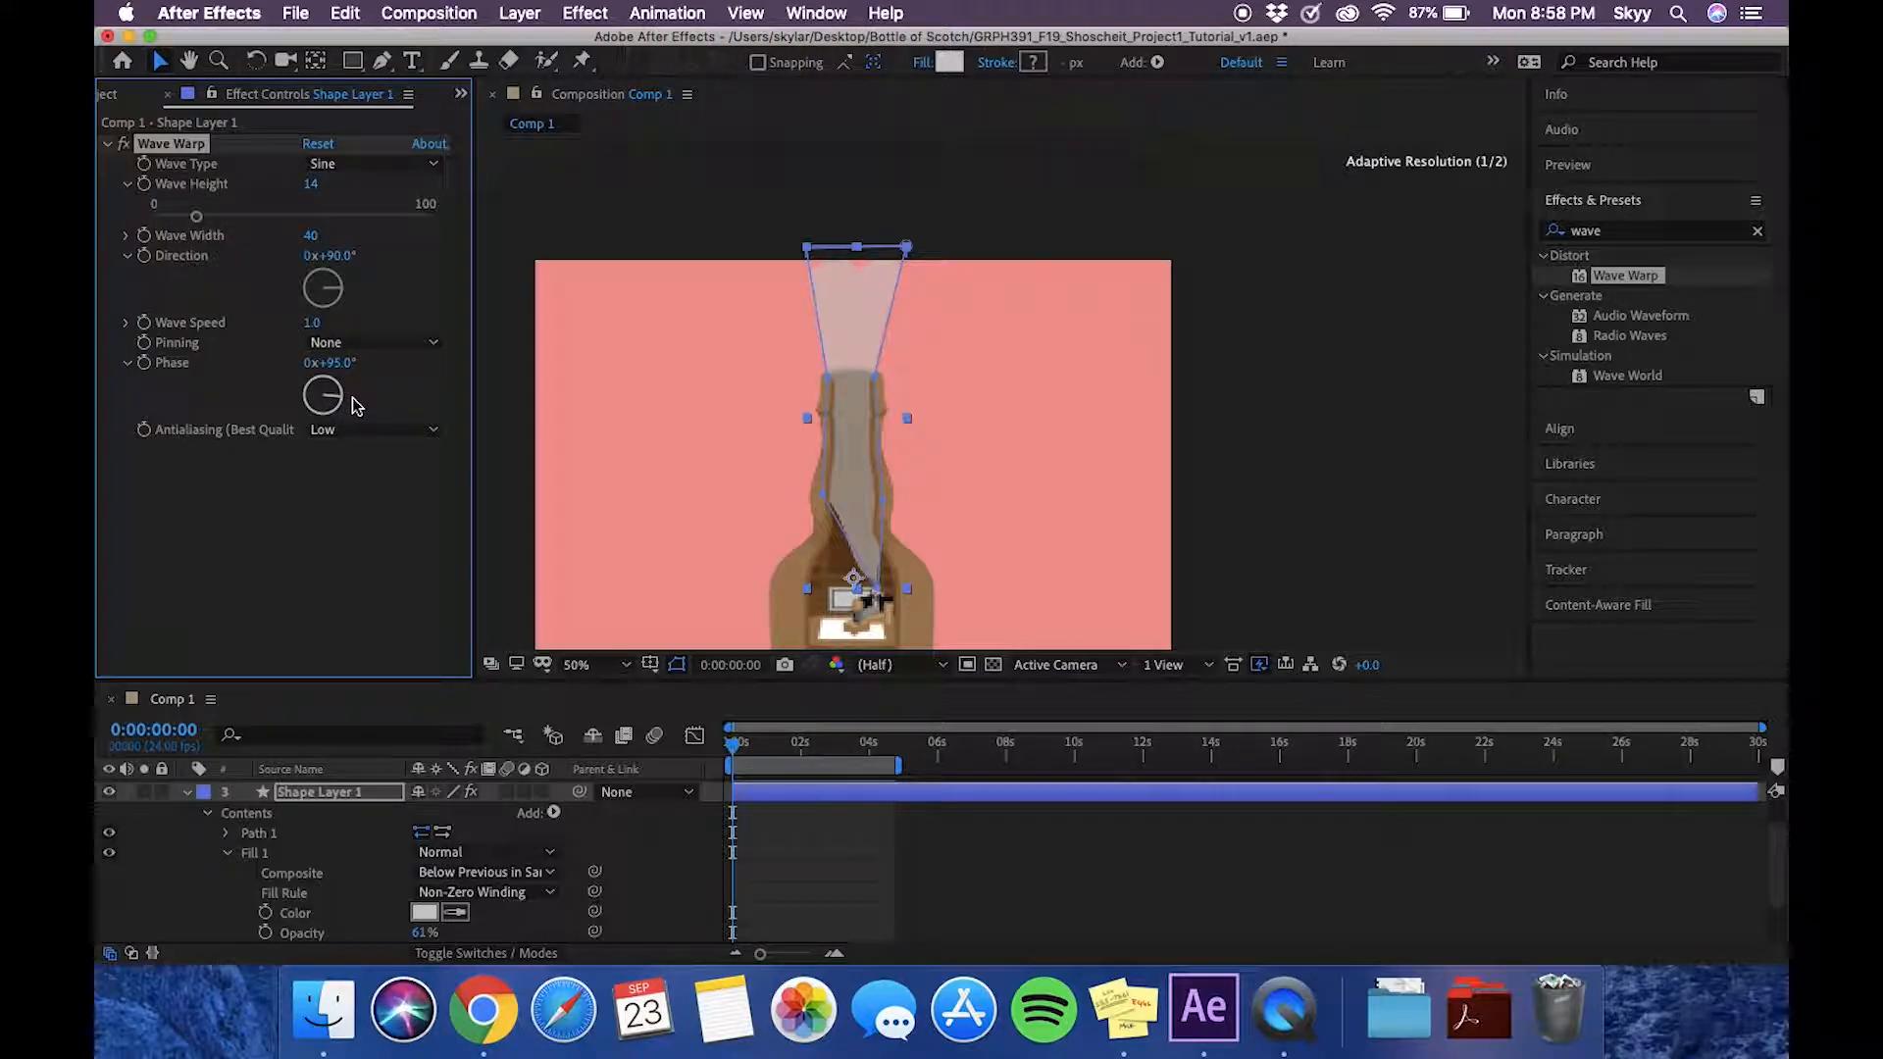
drag(322, 394, 343, 402)
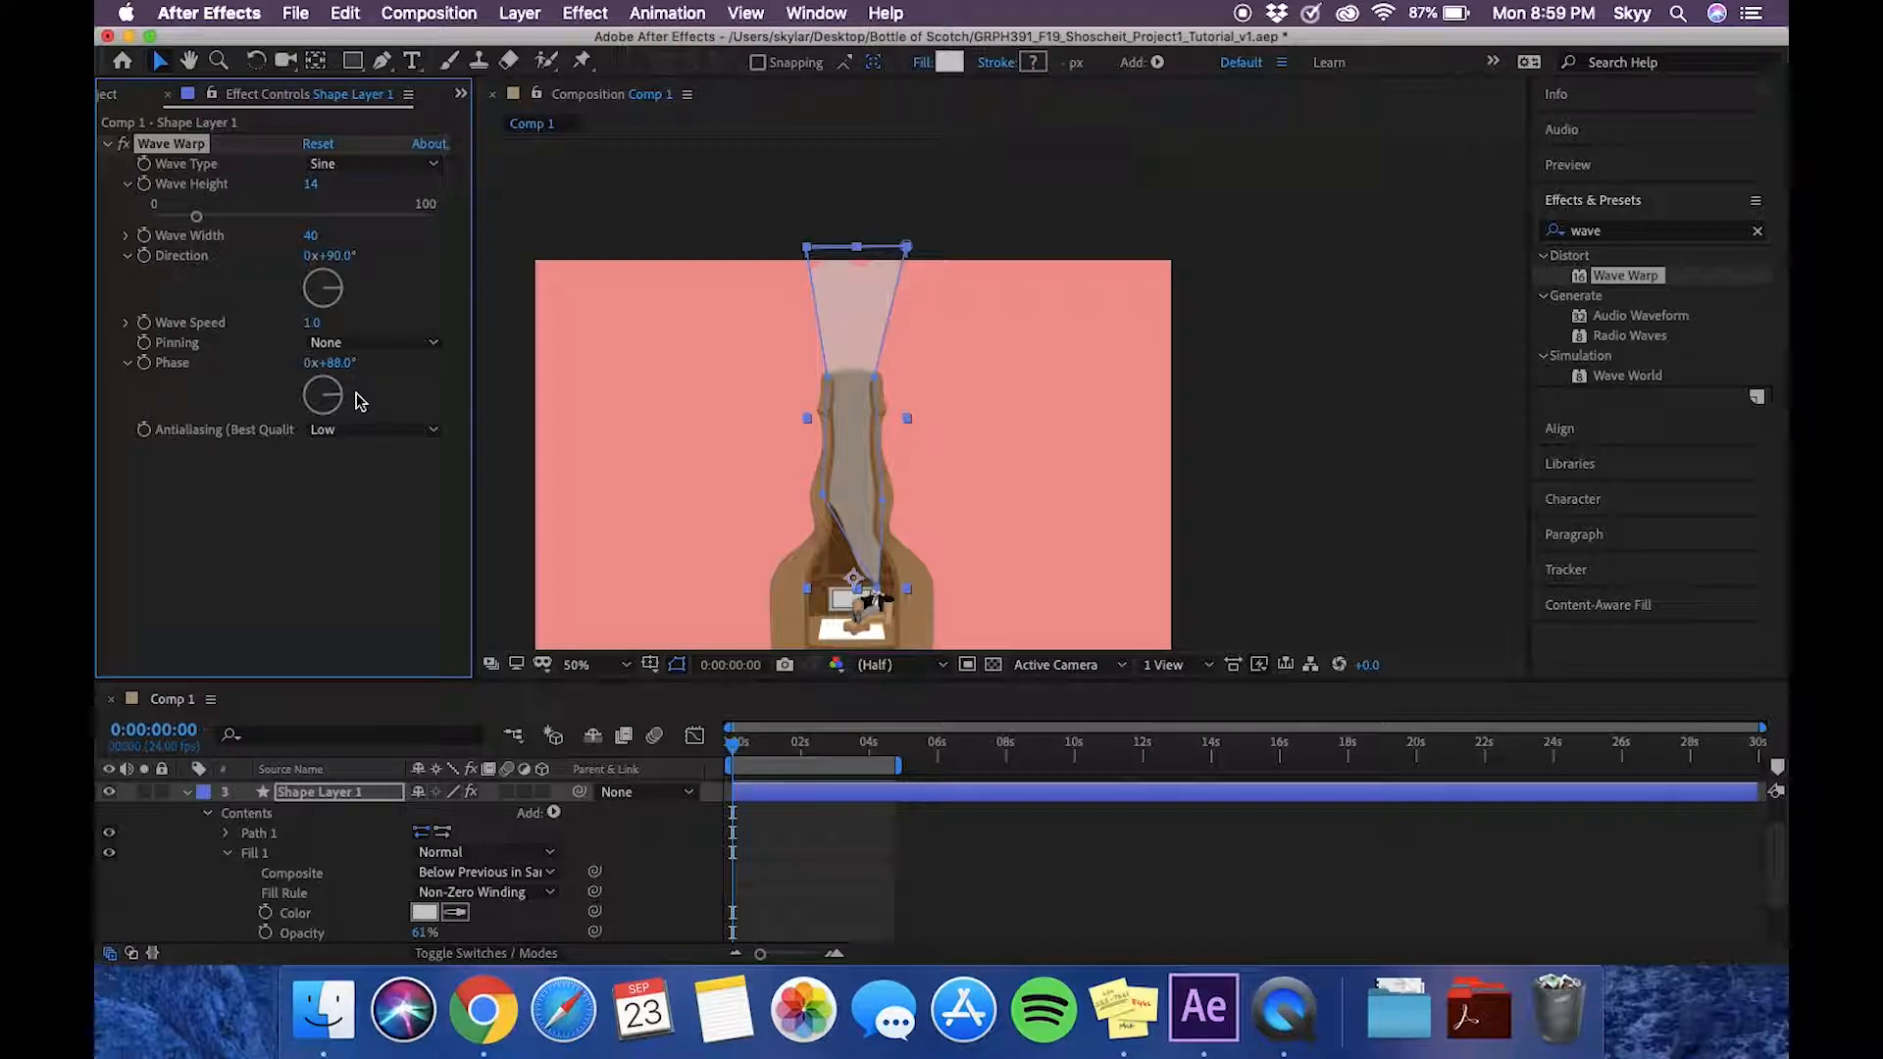
click(372, 343)
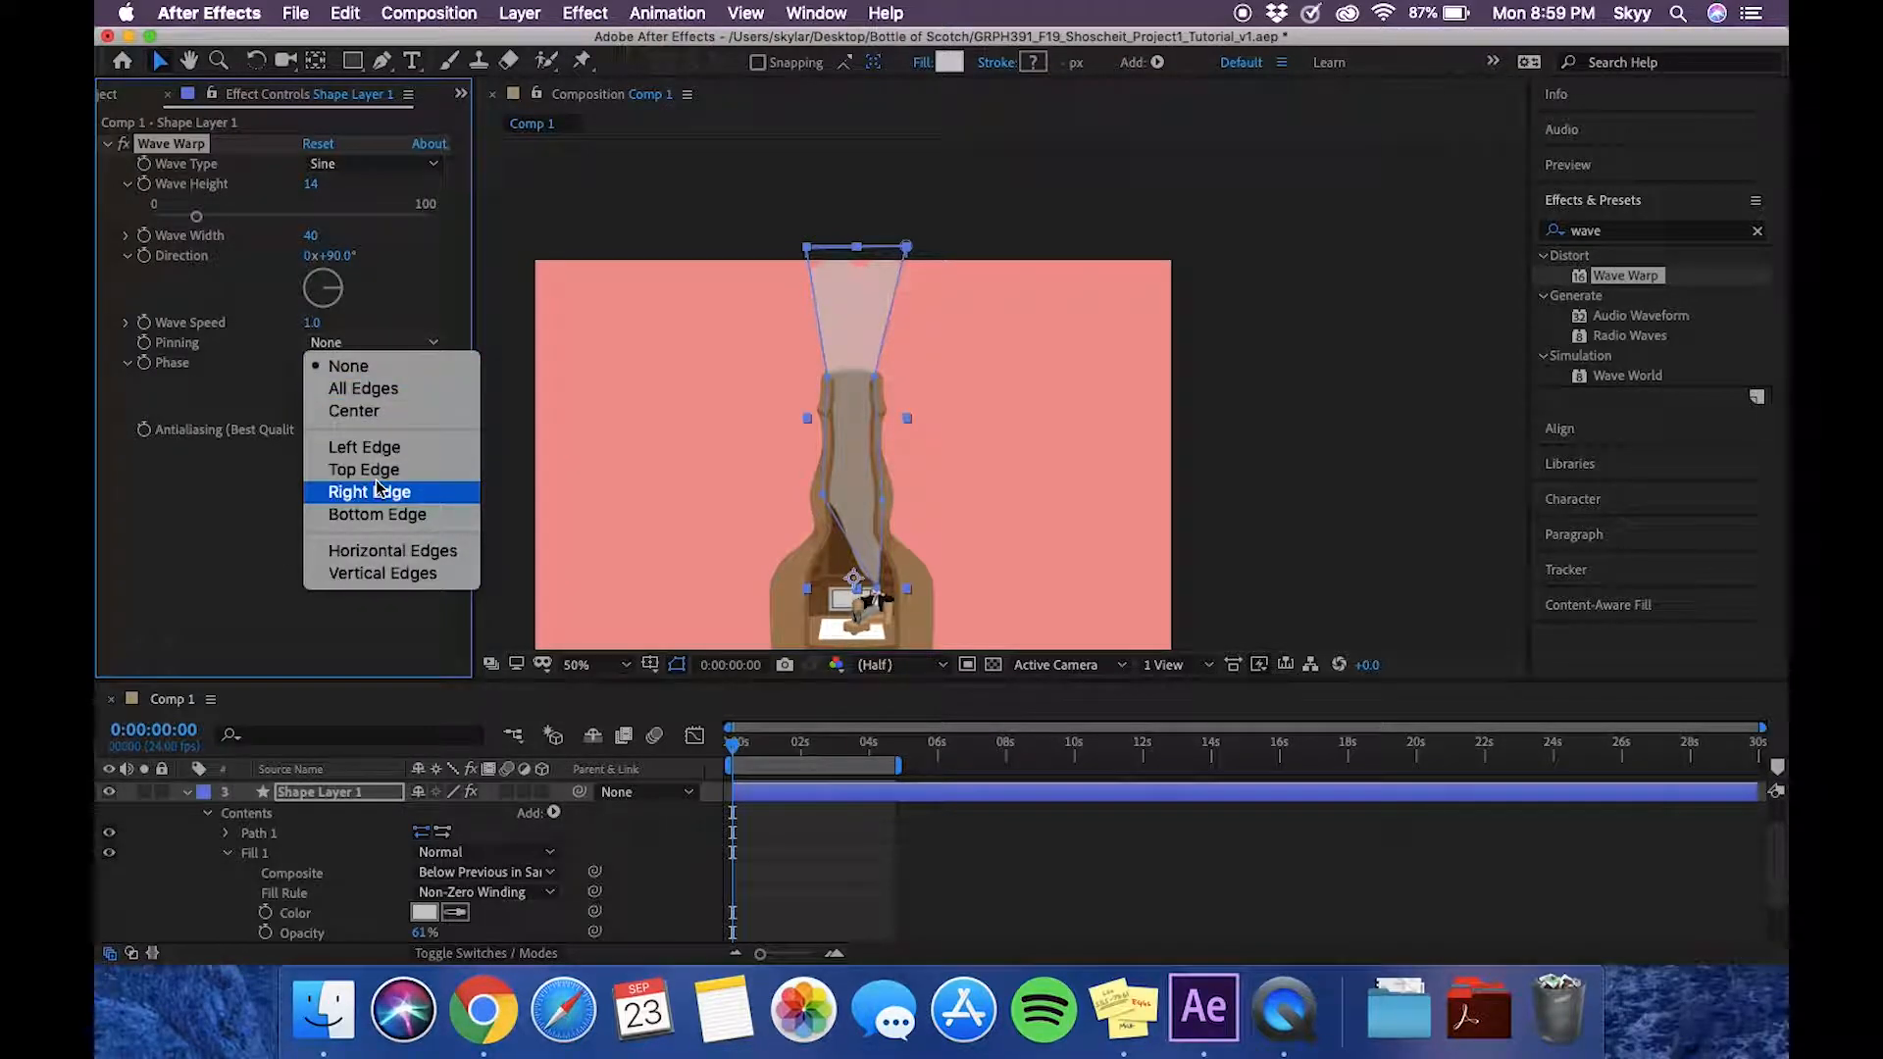
Step: Pin the Wave Warp to the Top Edge so the smoke's upper end stays fixed
click(363, 470)
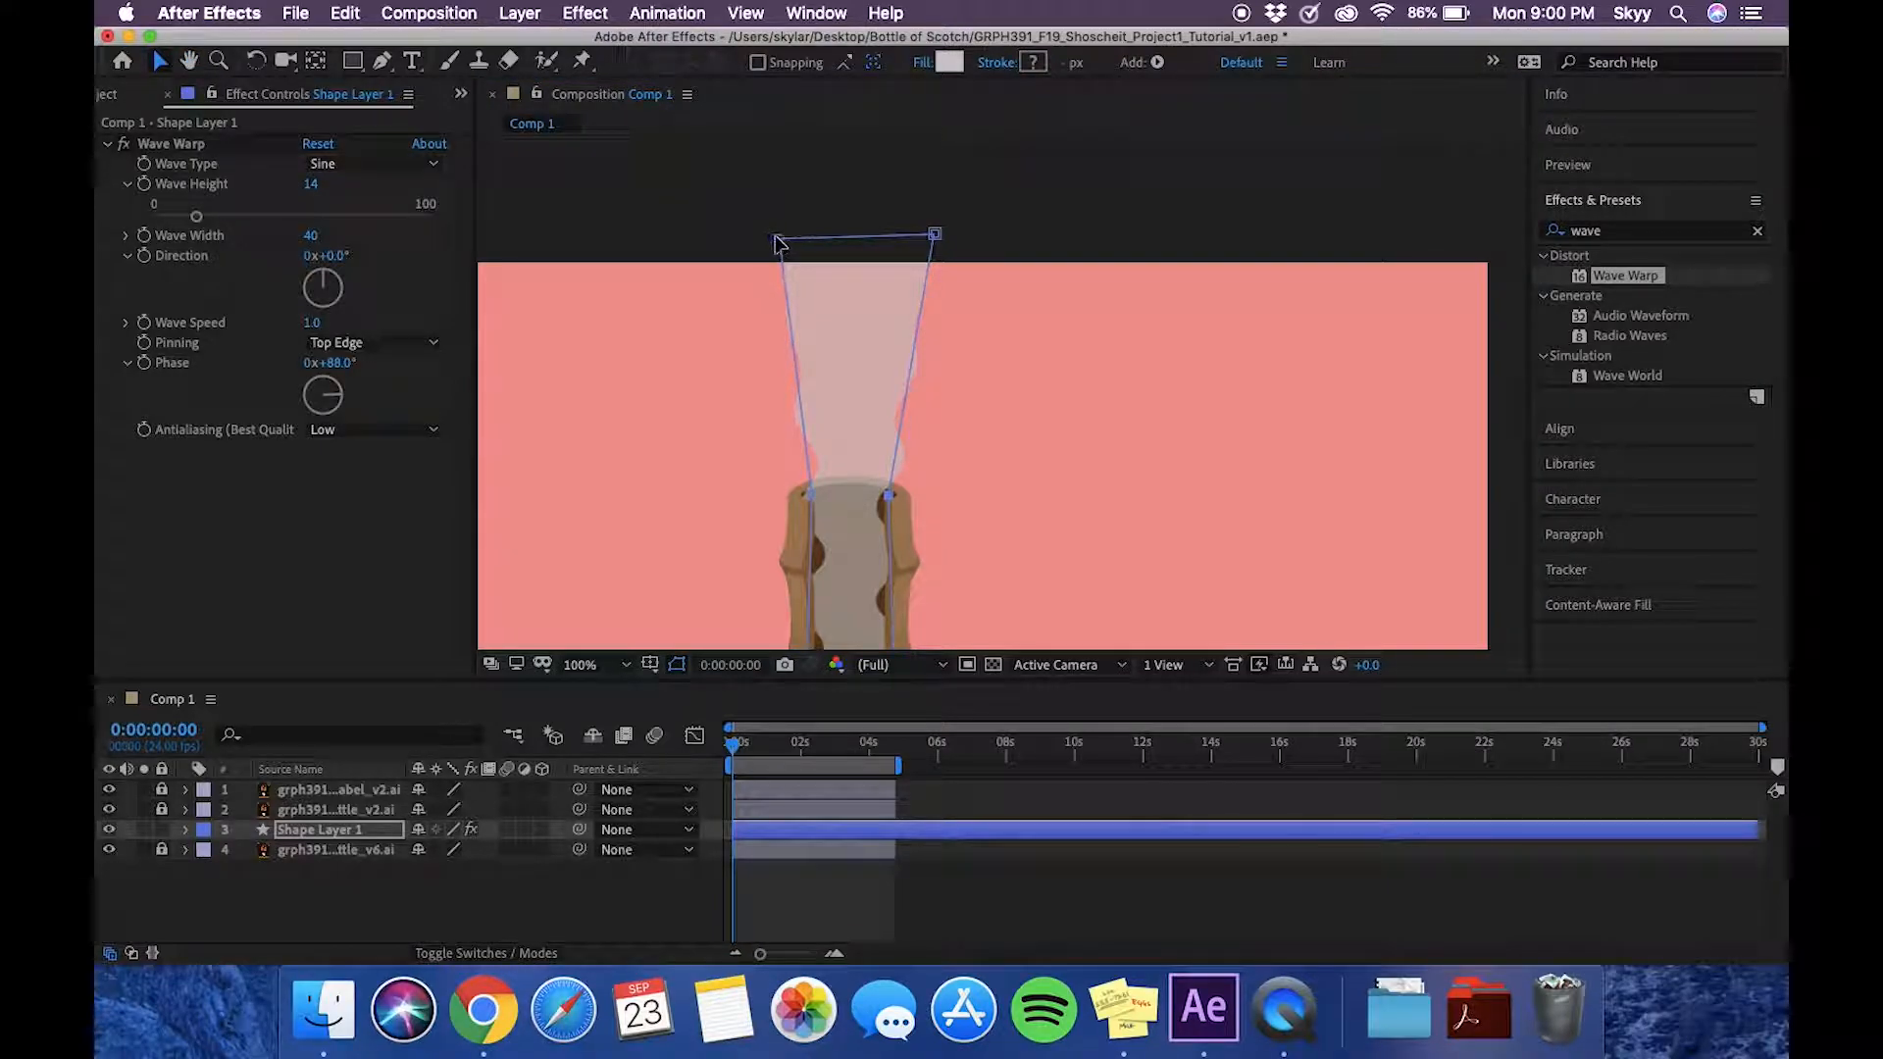
Step: Nudge the smoke shape's top corner into place above the bottle
drag(778, 244, 747, 235)
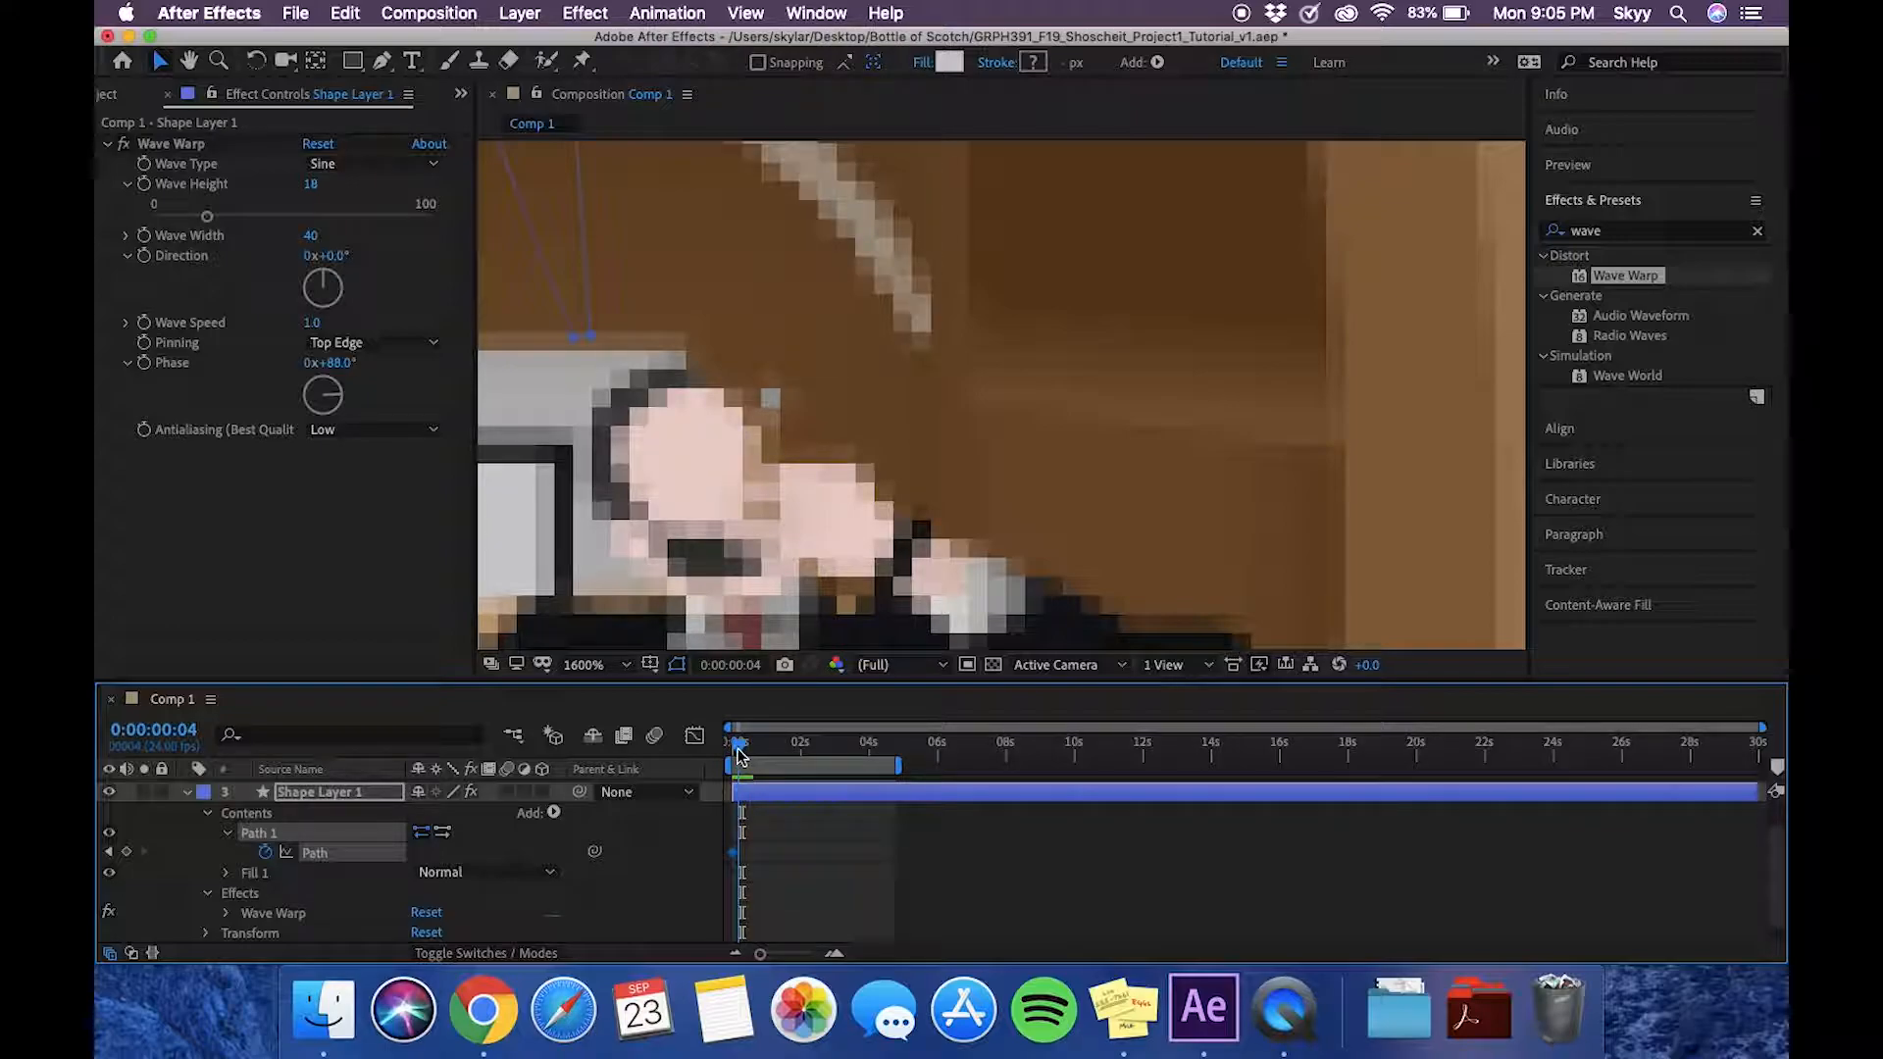
Step: Keyframe the path's bottom point onto the cigar tip frame by frame across the first second
drag(740, 742, 730, 742)
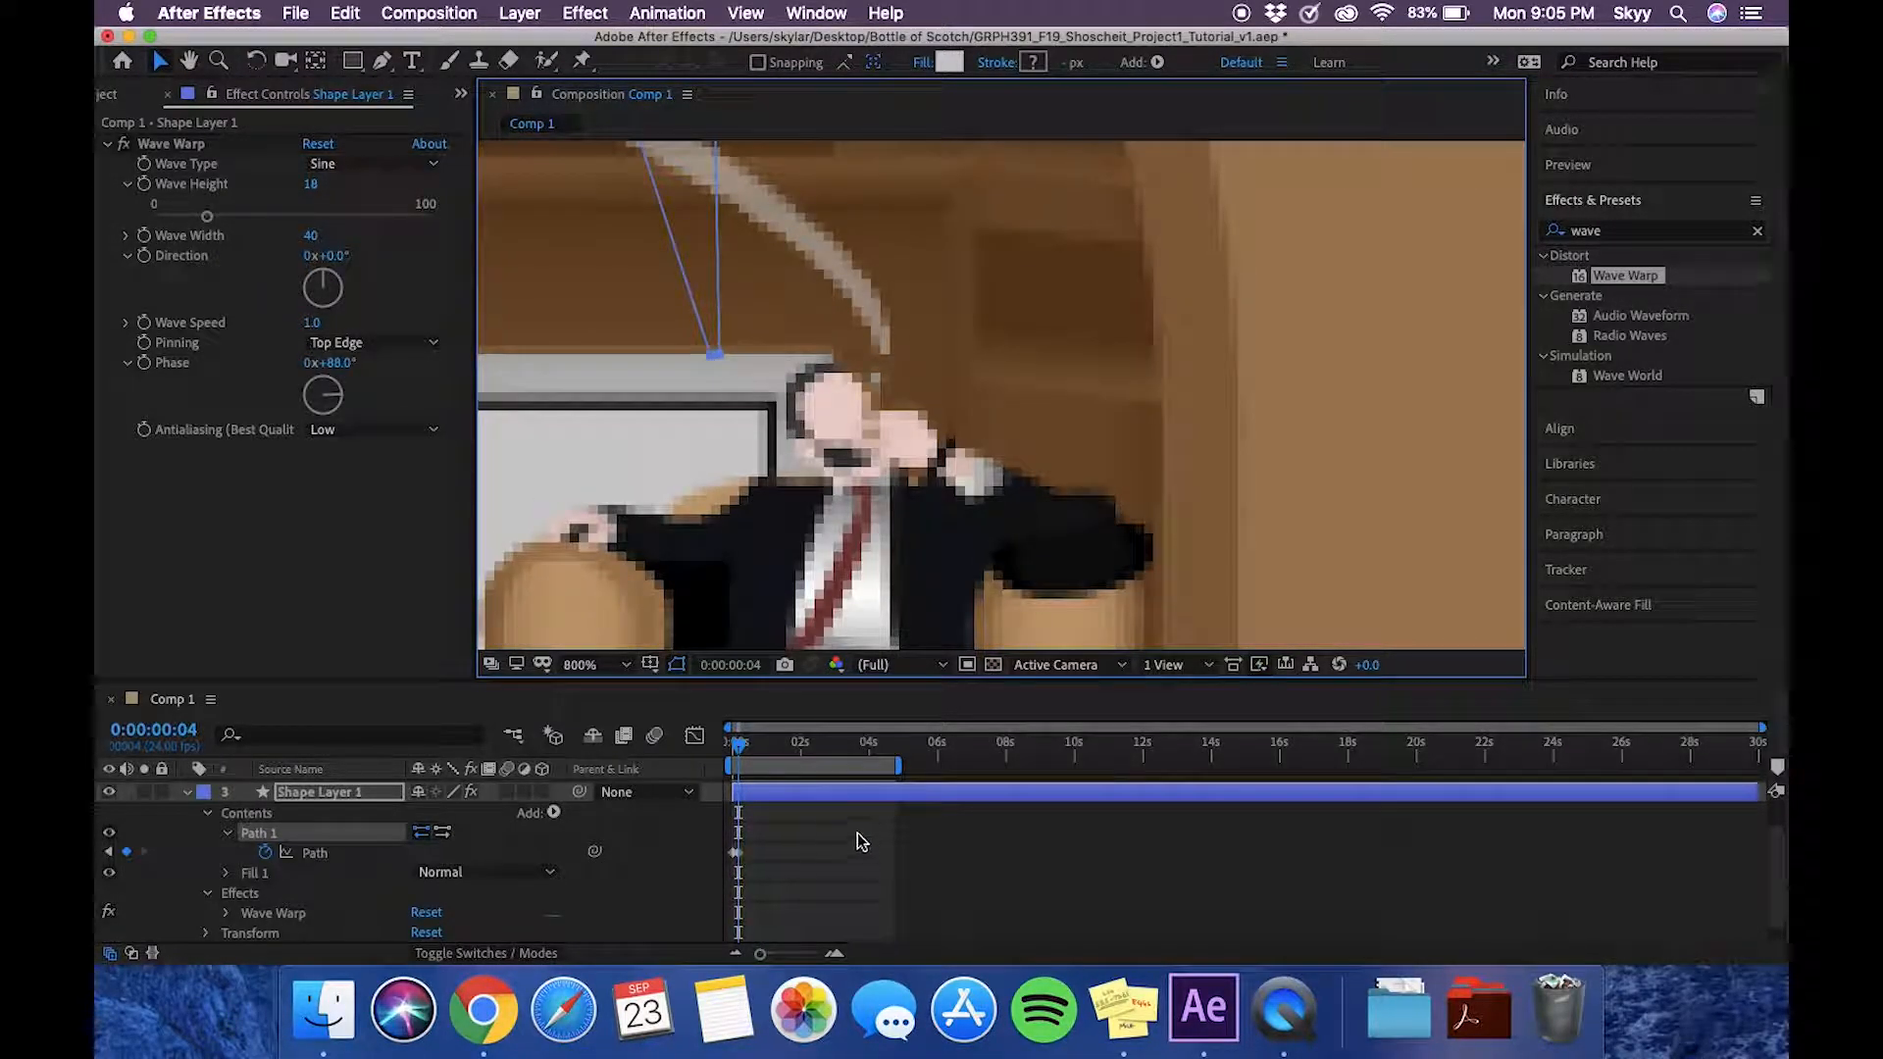
drag(735, 765, 744, 765)
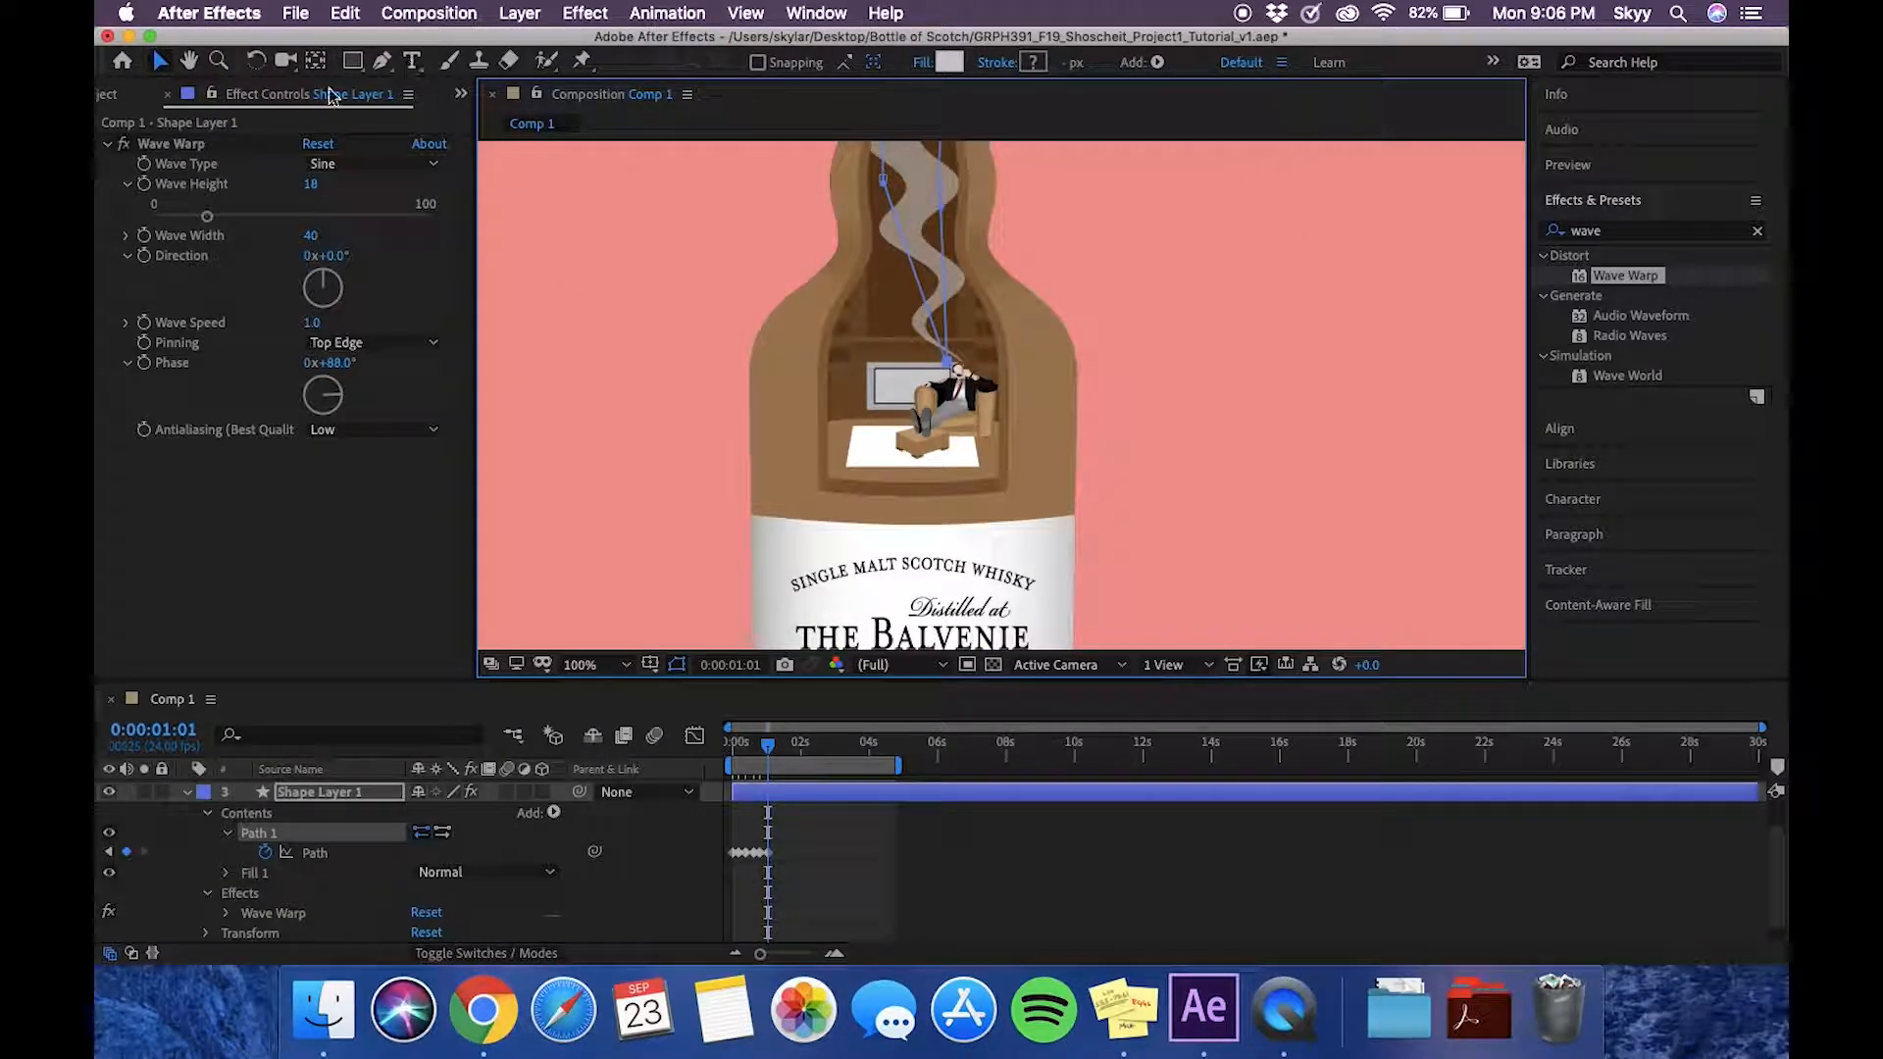
drag(913, 360, 1069, 504)
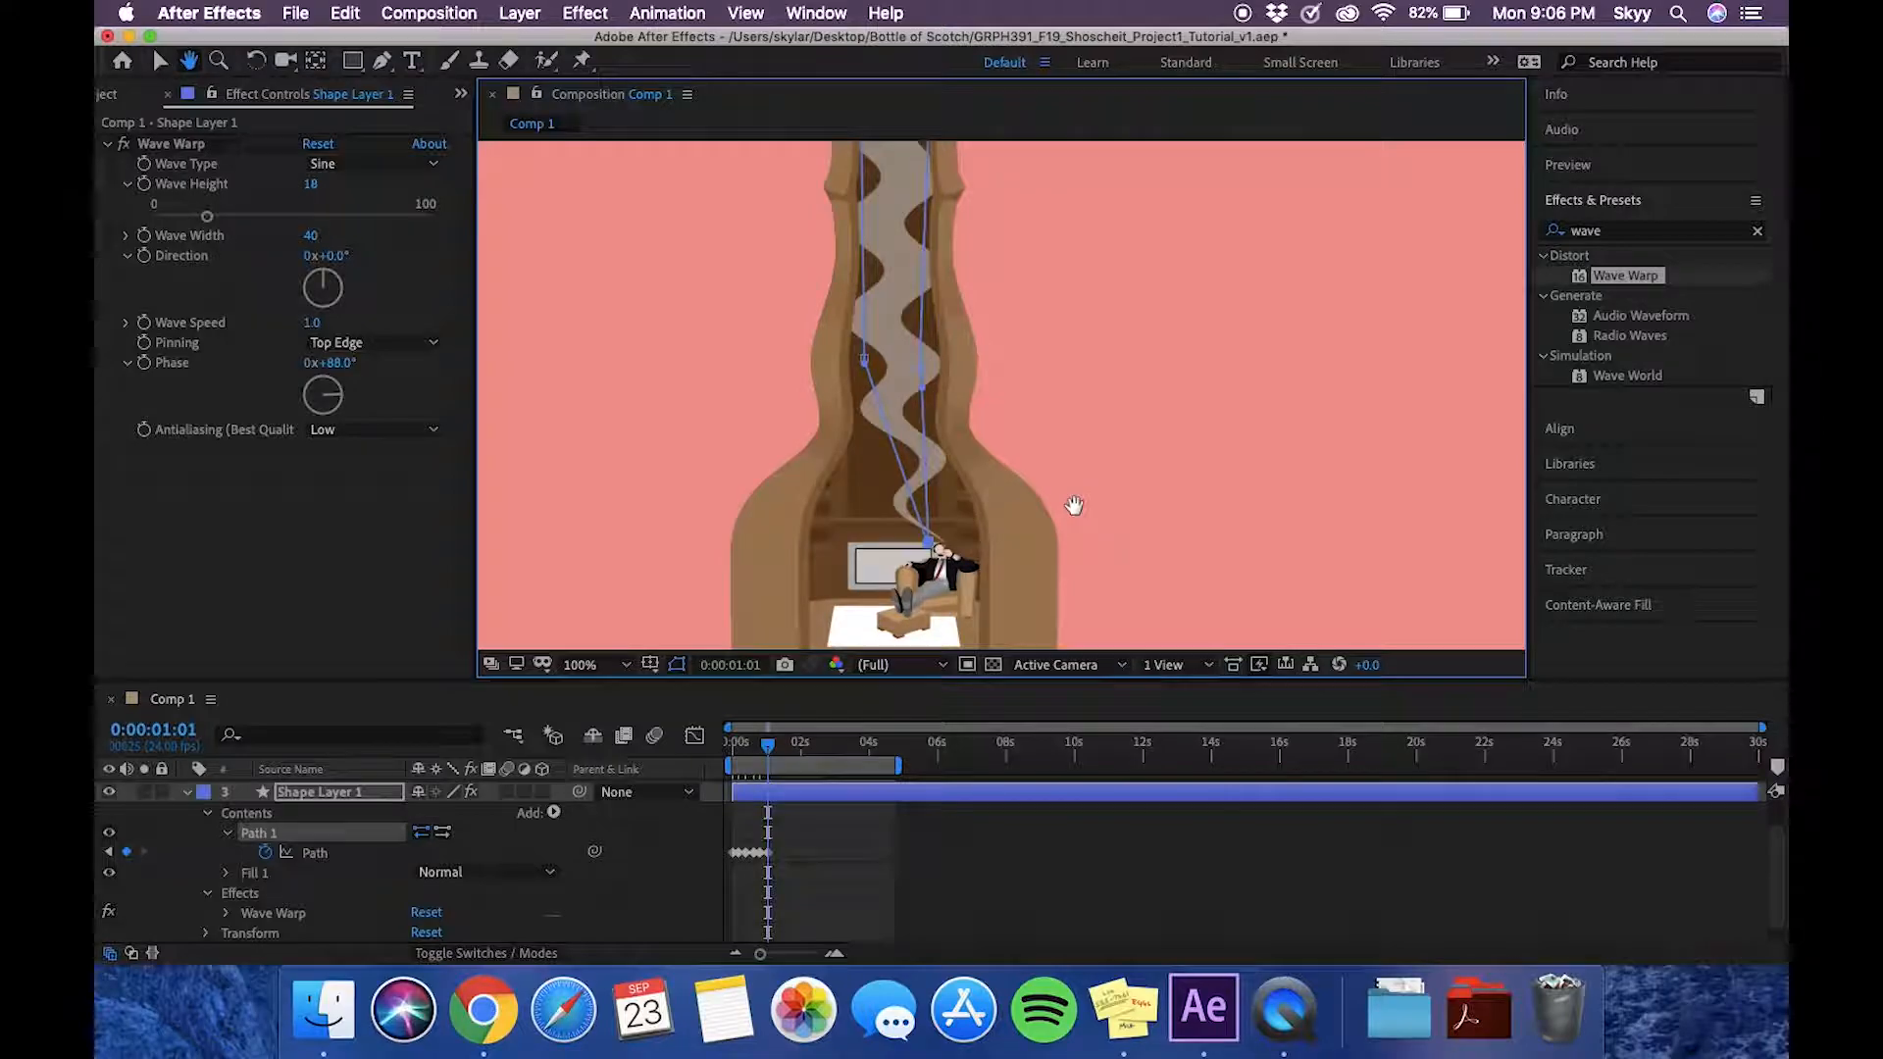